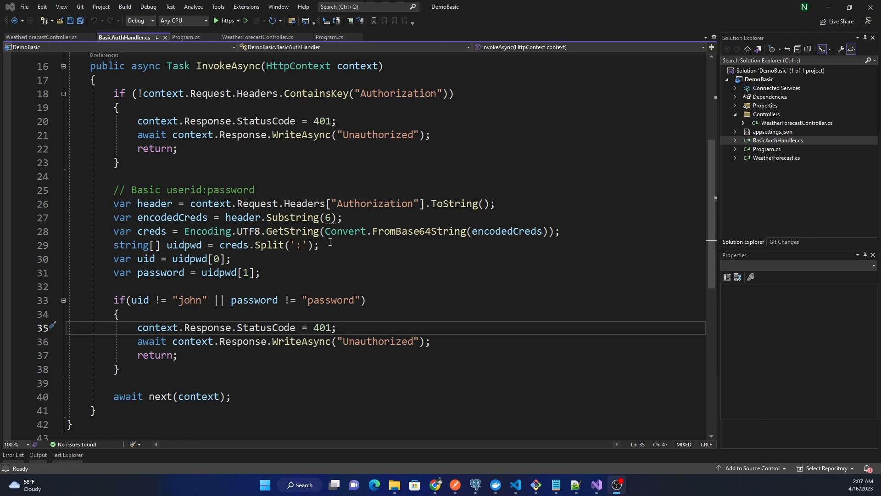
pyautogui.moveTo(378, 272)
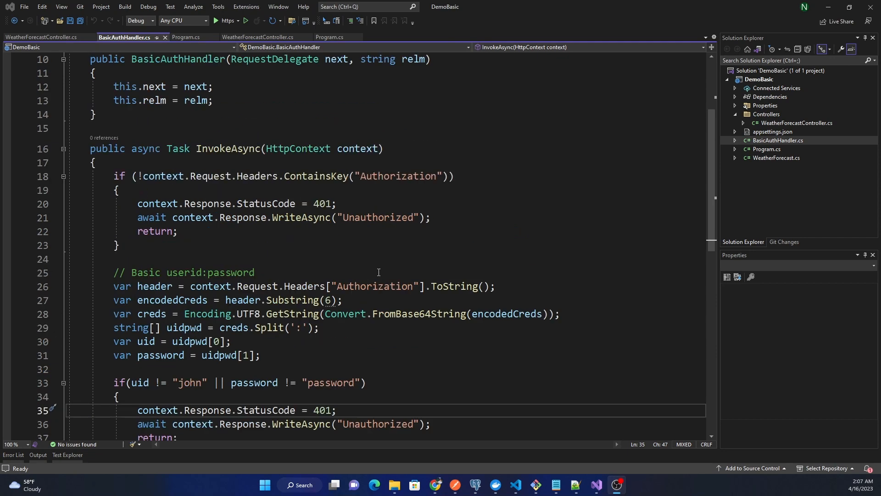
# Step: Review the Authorization header and run the DemoBasic web API over https
pyautogui.scroll(-3)
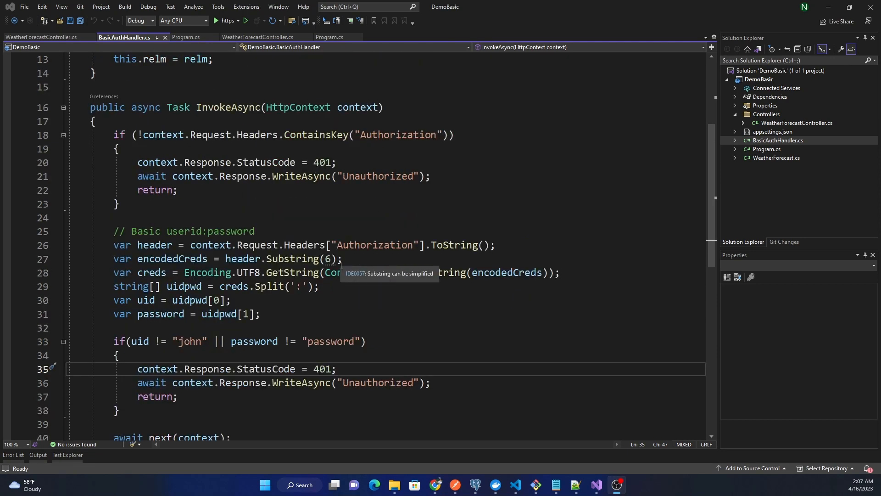
pyautogui.moveTo(710, 181)
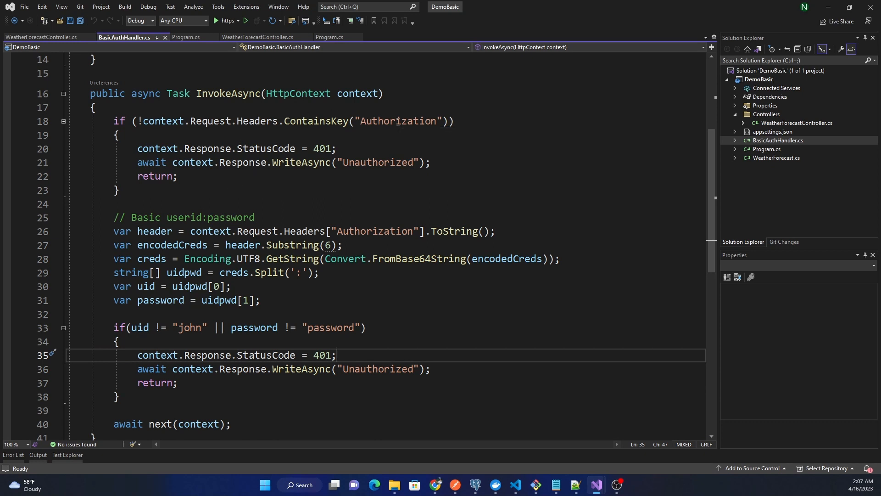
pyautogui.doubleClick(398, 121)
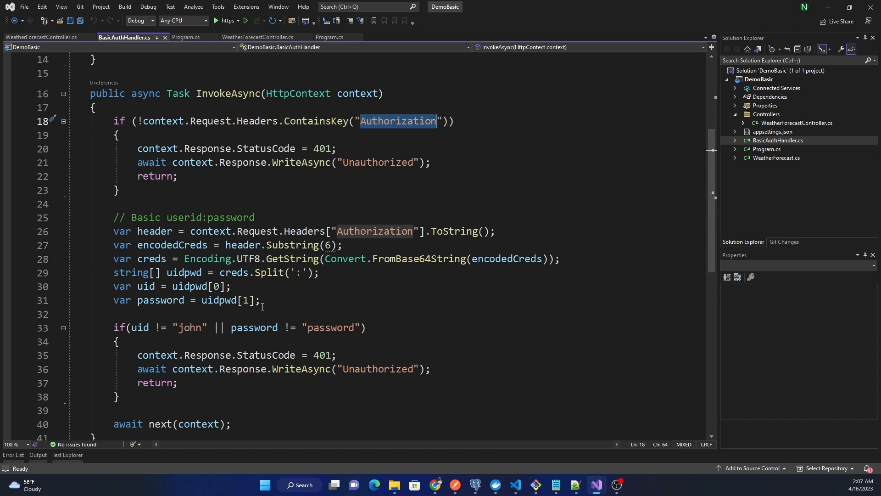
pyautogui.moveTo(344, 282)
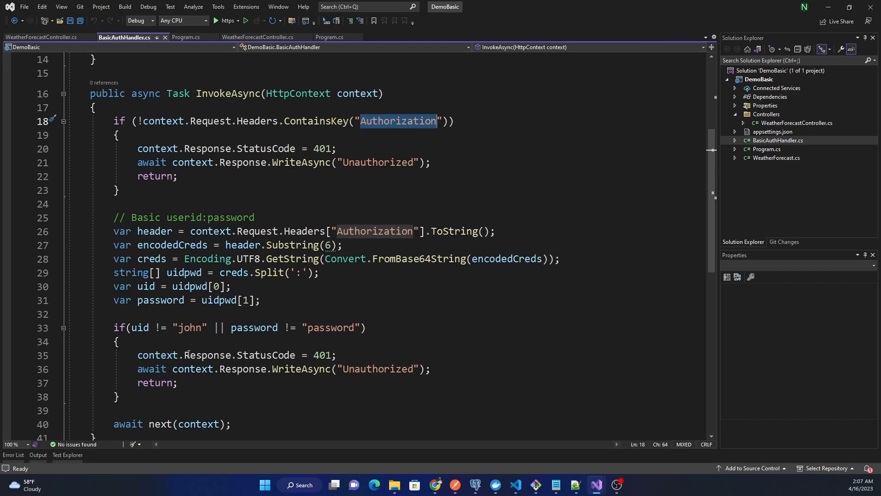
pyautogui.moveTo(328, 382)
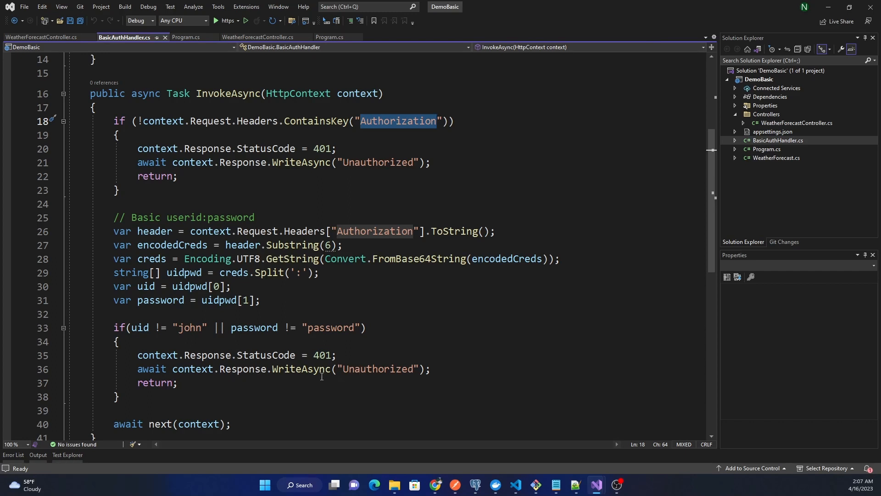
pyautogui.moveTo(321, 148)
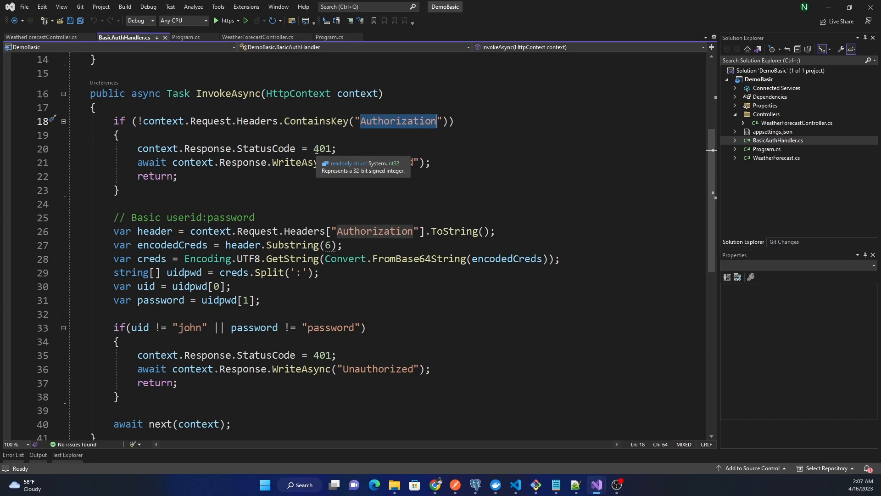
pyautogui.moveTo(391, 302)
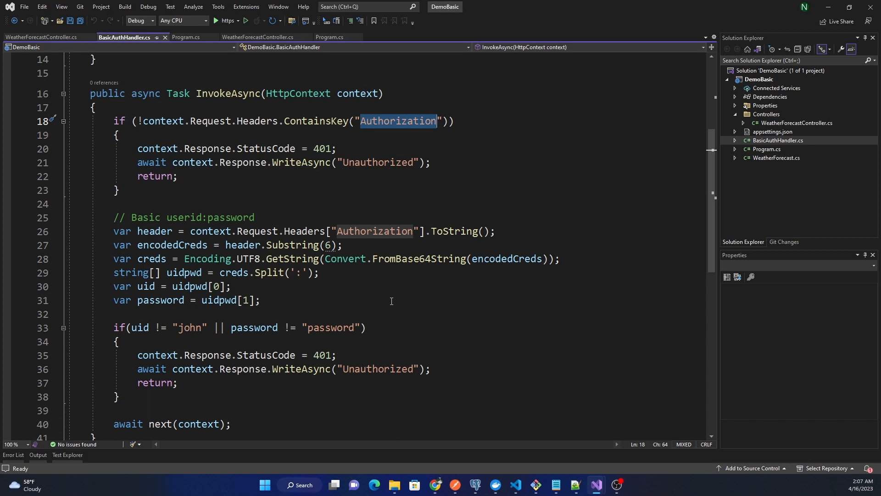
pyautogui.moveTo(238, 231)
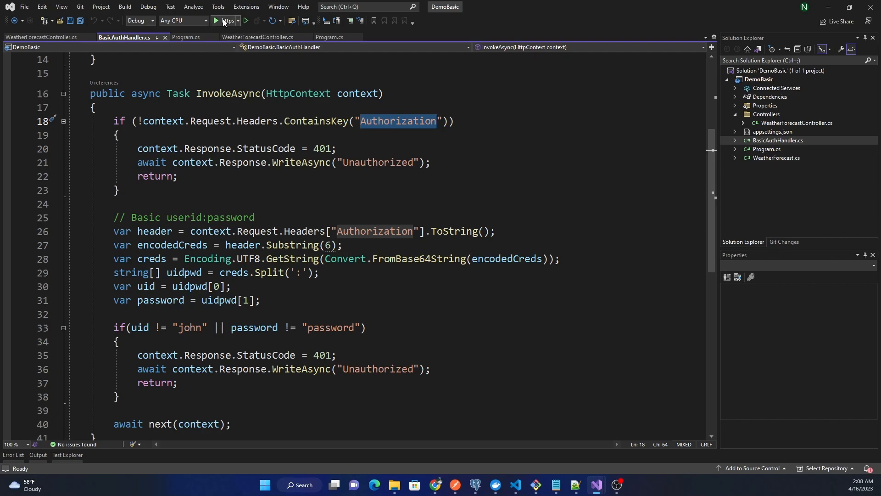
pyautogui.click(216, 21)
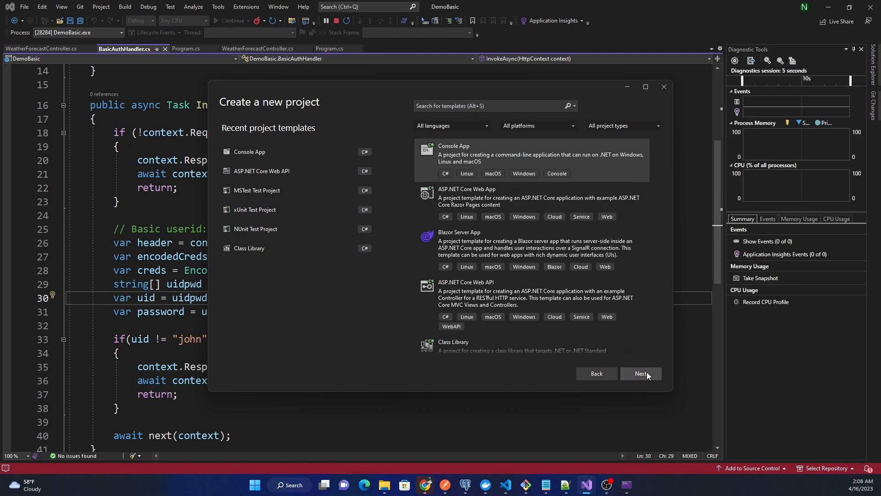
# Step: Create a .NET 7.0 console app project named BasicAuthTest
pyautogui.click(640, 374)
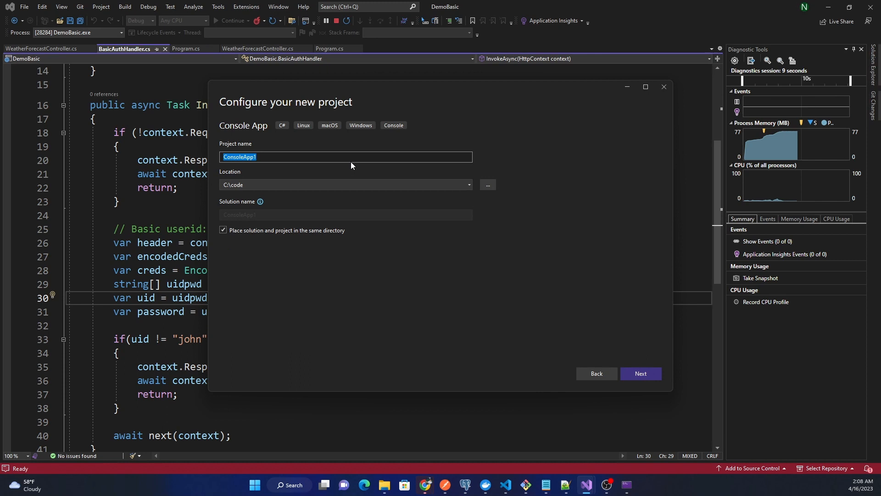
pyautogui.write('BasicAuthTest')
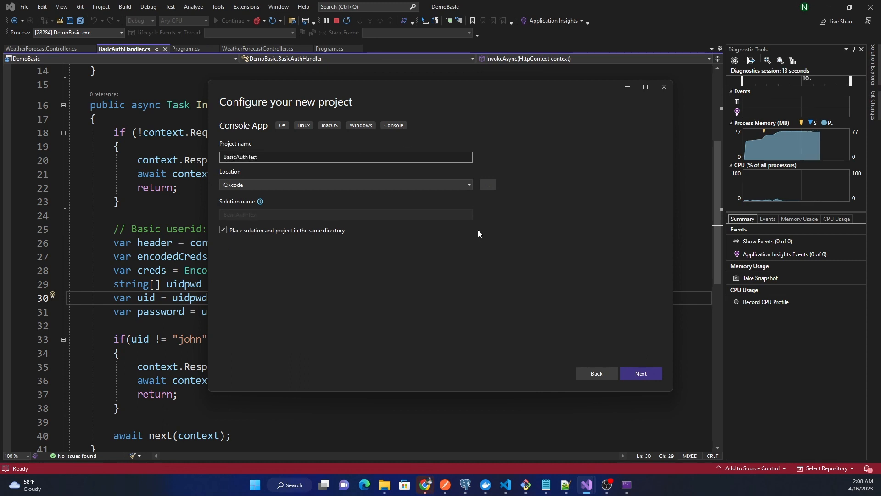
pyautogui.click(640, 374)
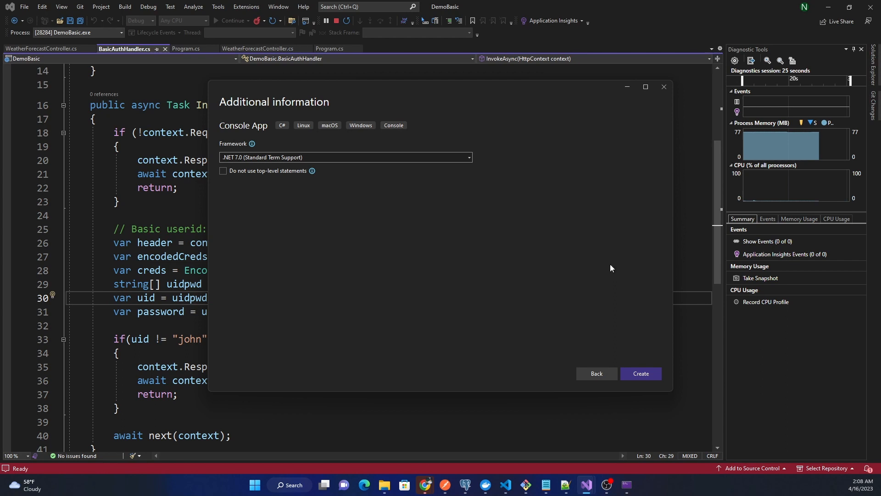
pyautogui.click(641, 373)
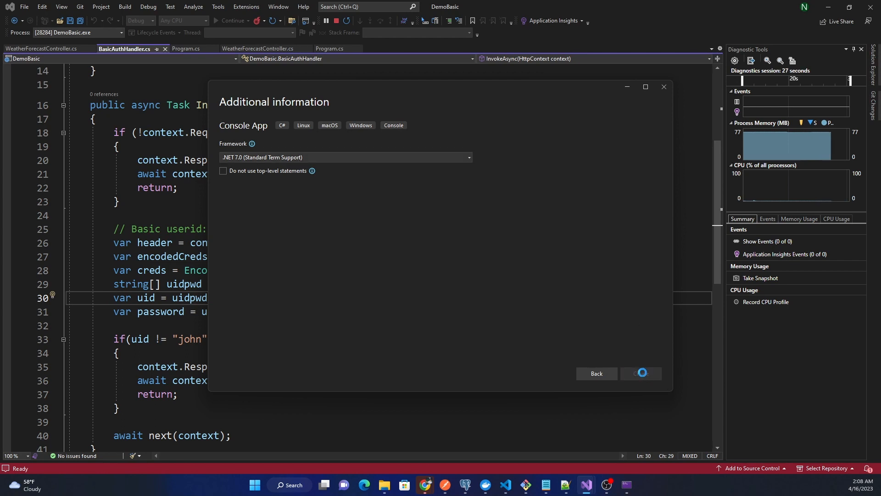
pyautogui.click(641, 373)
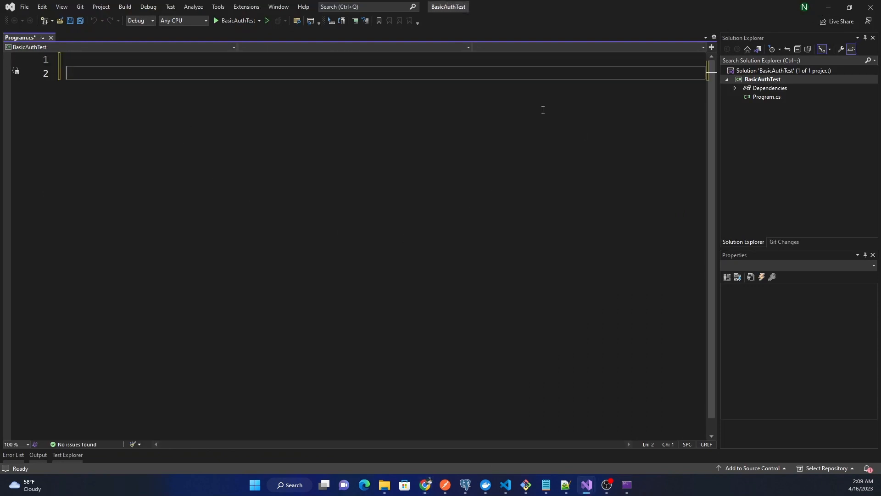
# Step: Declare the url variable with the API address, minus the swagger page part
pyautogui.press('enter')
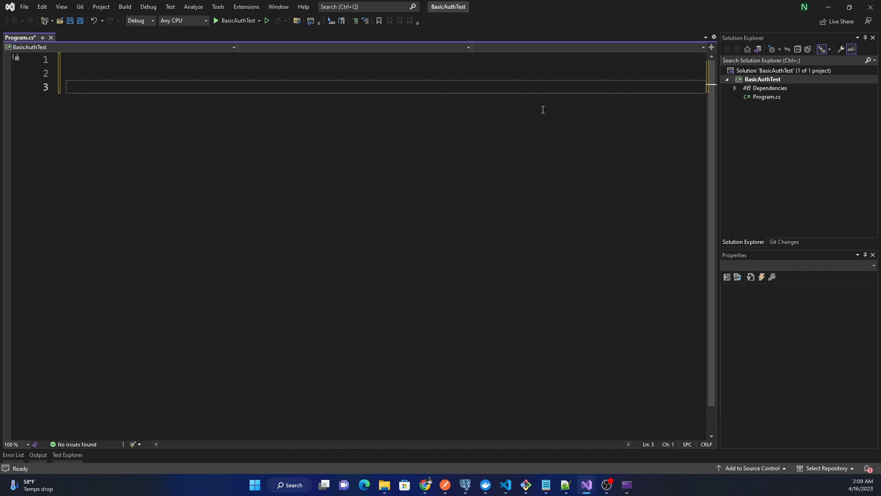
pyautogui.write('var url = "https://localhost:7264/swagger/index.html')
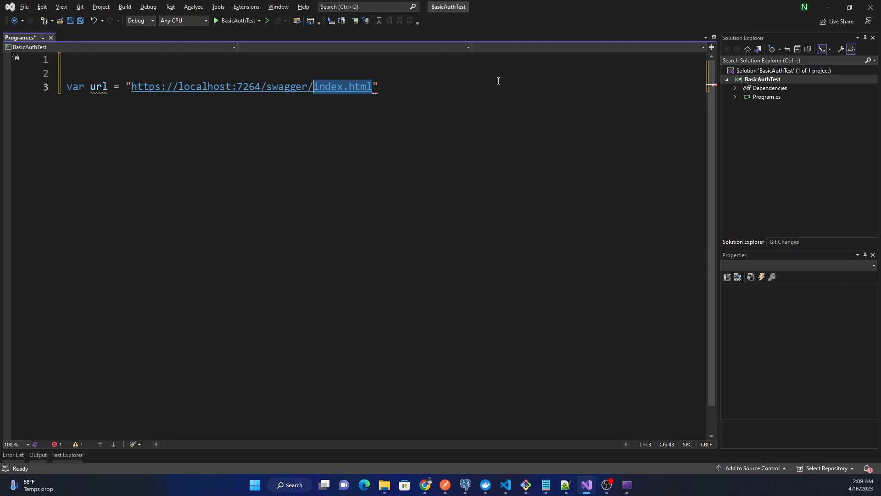
pyautogui.press('Delete')
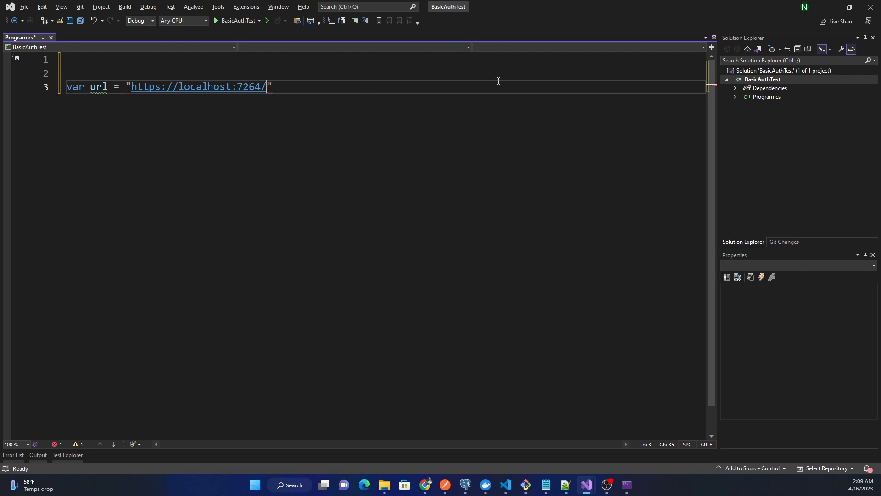
pyautogui.write(';')
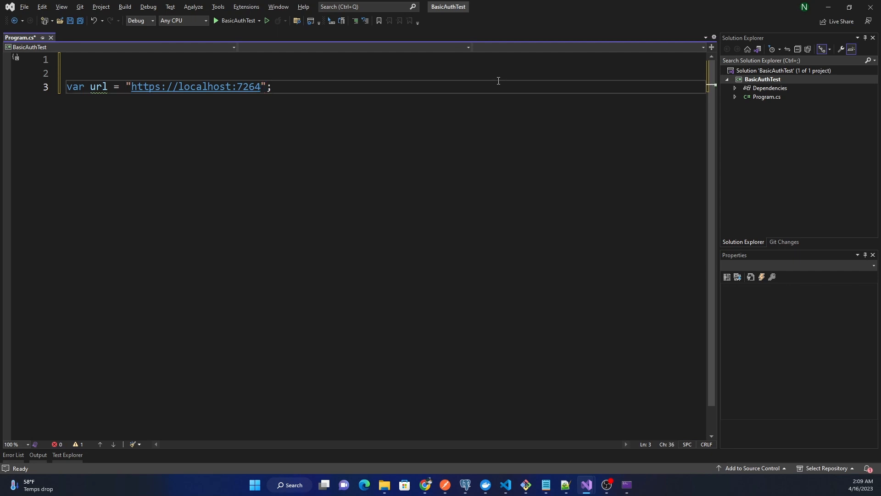
pyautogui.press('enter')
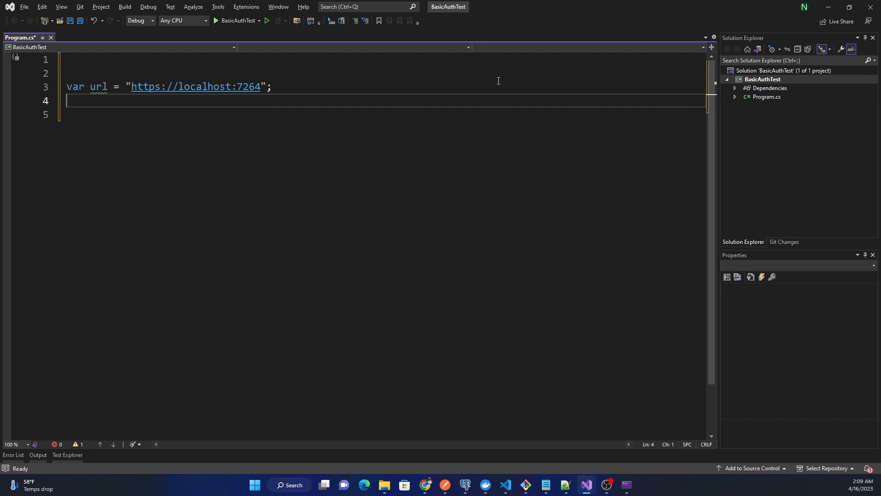
# Step: Declare username "john" and password "password" variables
pyautogui.write('var u')
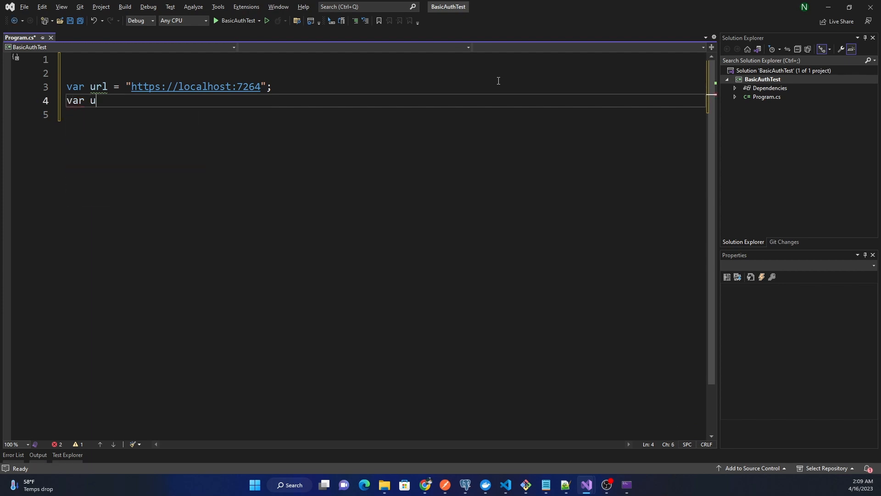
pyautogui.write('sername = "admin";')
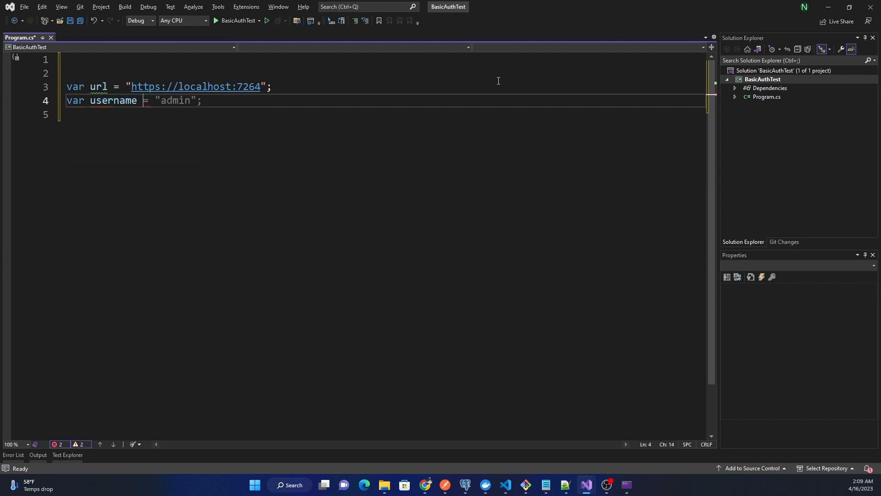
pyautogui.write('"')
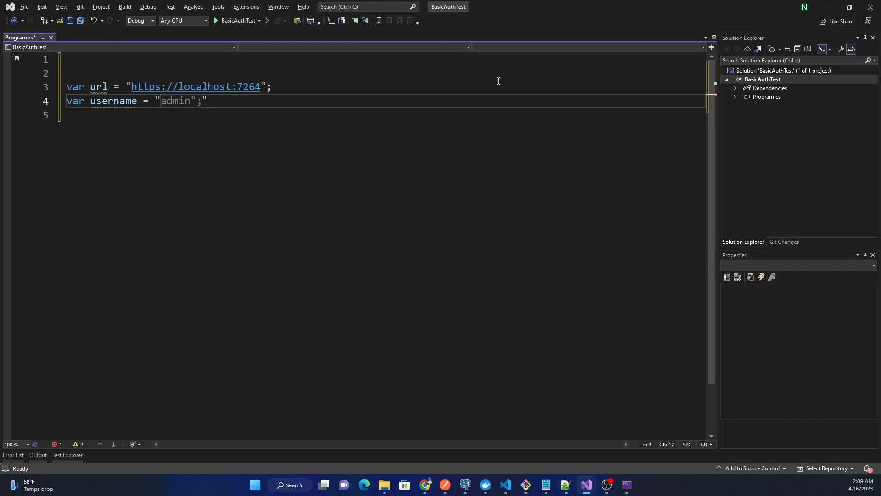
pyautogui.click(215, 20)
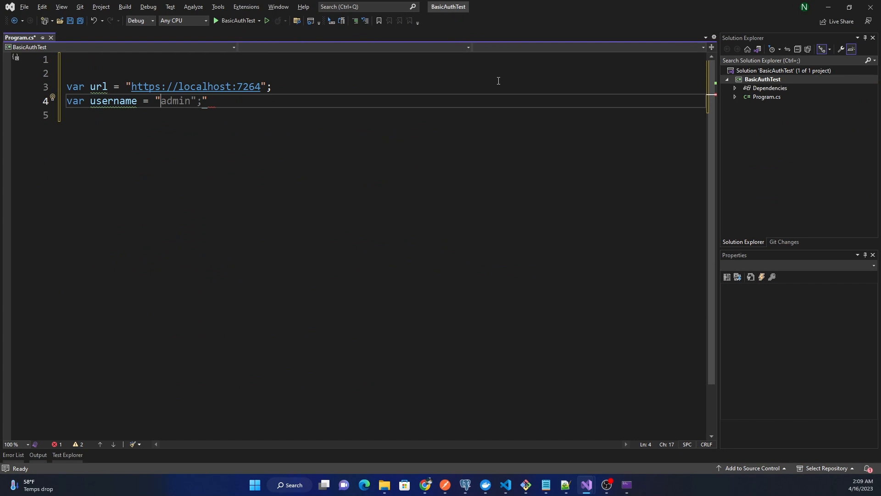
pyautogui.write('john')
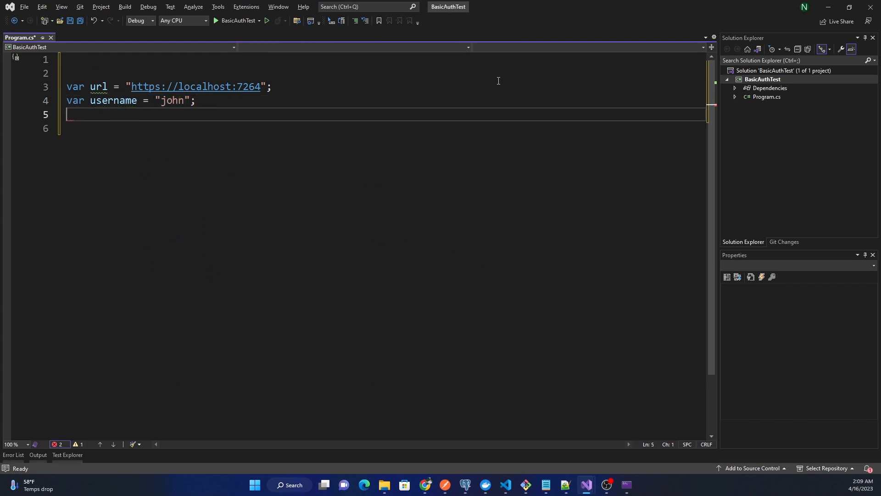
pyautogui.write('var password =')
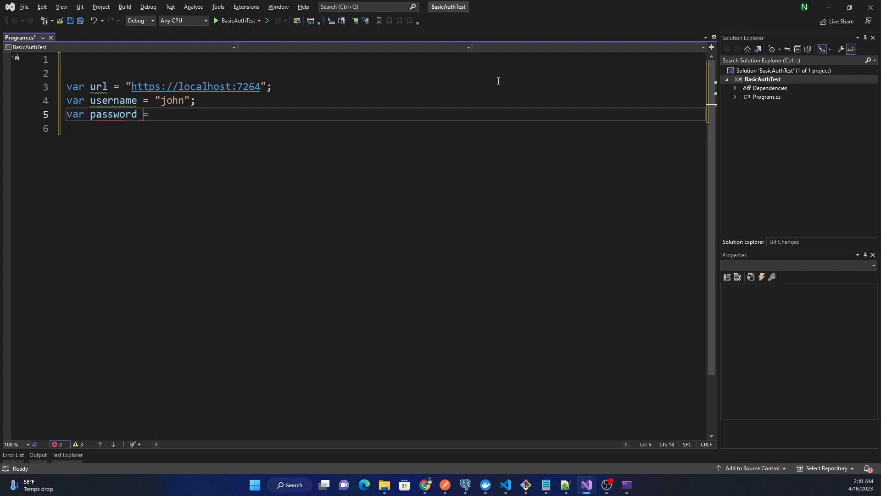
pyautogui.write('""')
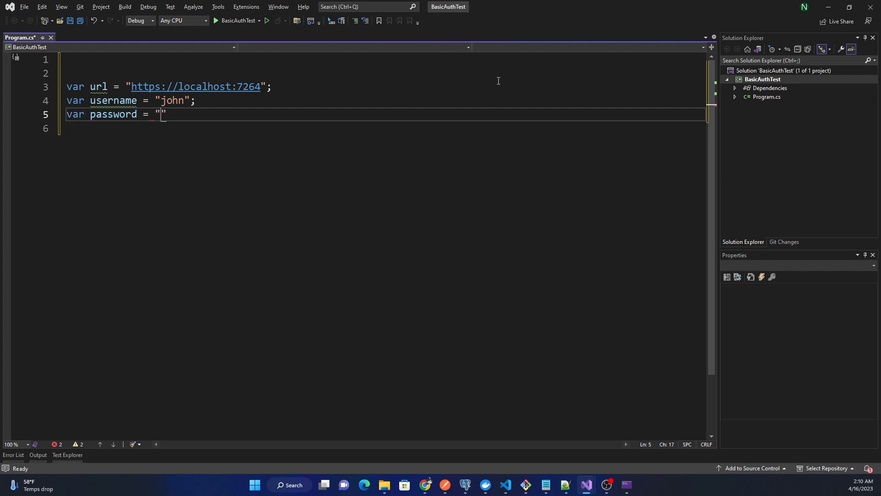
pyautogui.write('password')
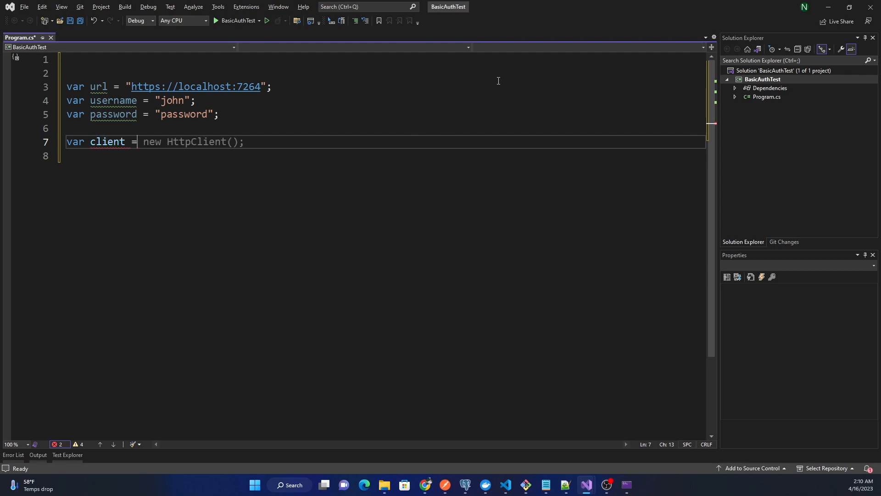
# Step: Declare client = new HttpClient() and set client.BaseAddress to new Uri(url)
pyautogui.write('Http')
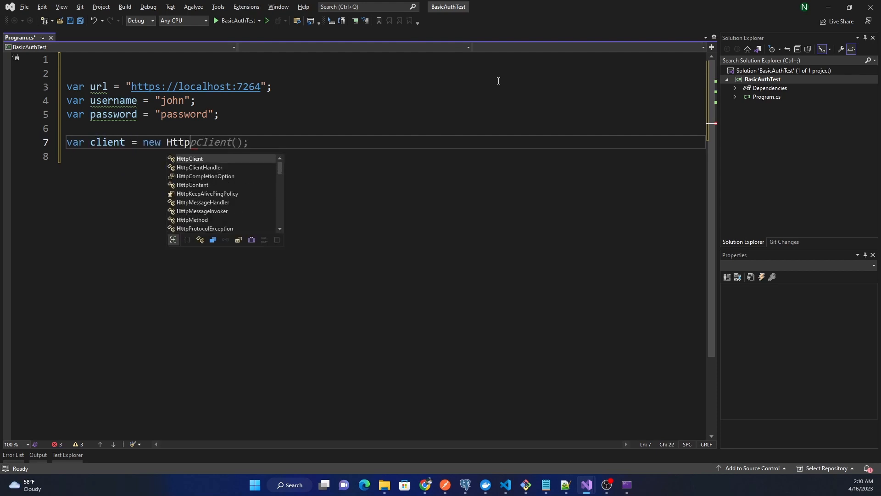
pyautogui.press('Tab')
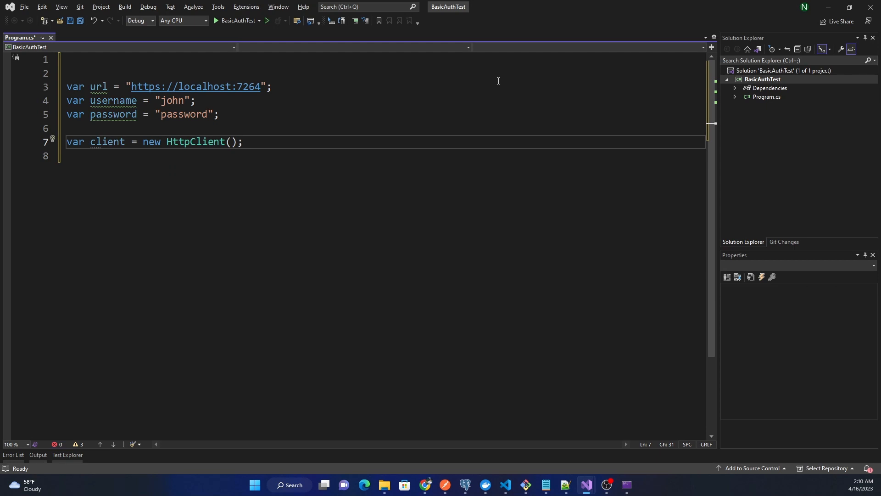
pyautogui.write('cl')
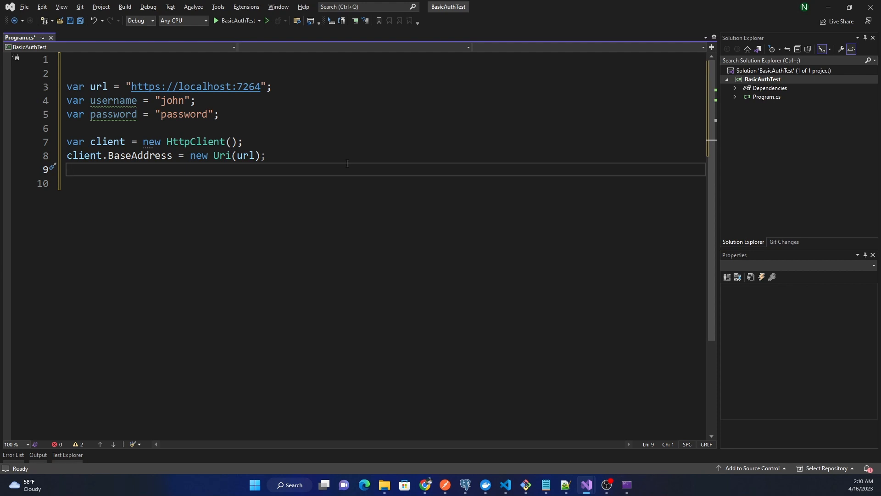
pyautogui.write('client')
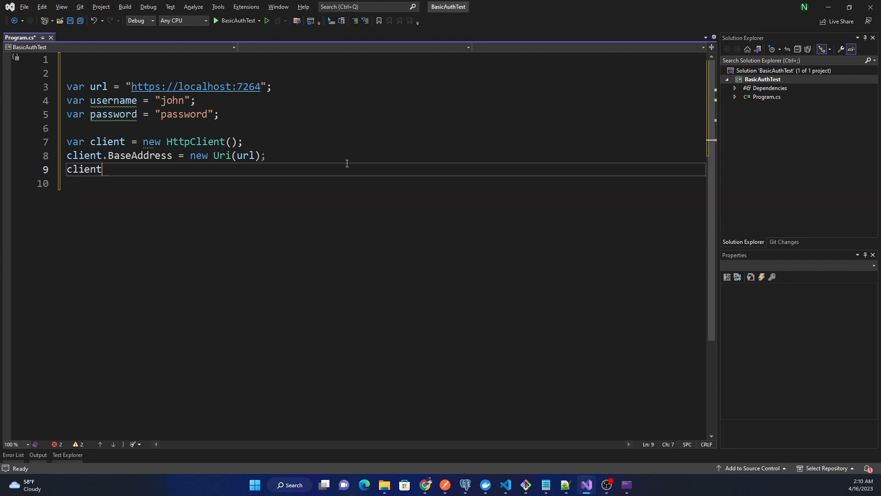
pyautogui.write('.')
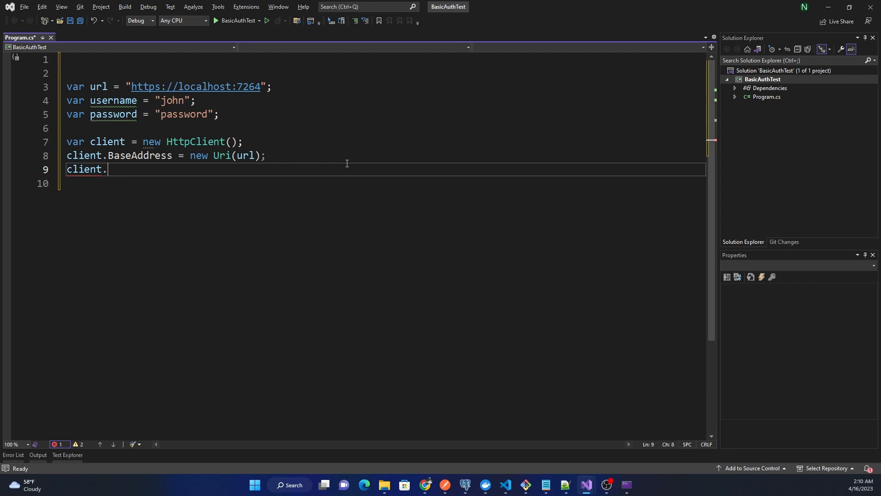
# Step: Set client.DefaultRequestHeaders.Authorization to new AuthenticationHeaderValue("Basic", ...)
pyautogui.write('def')
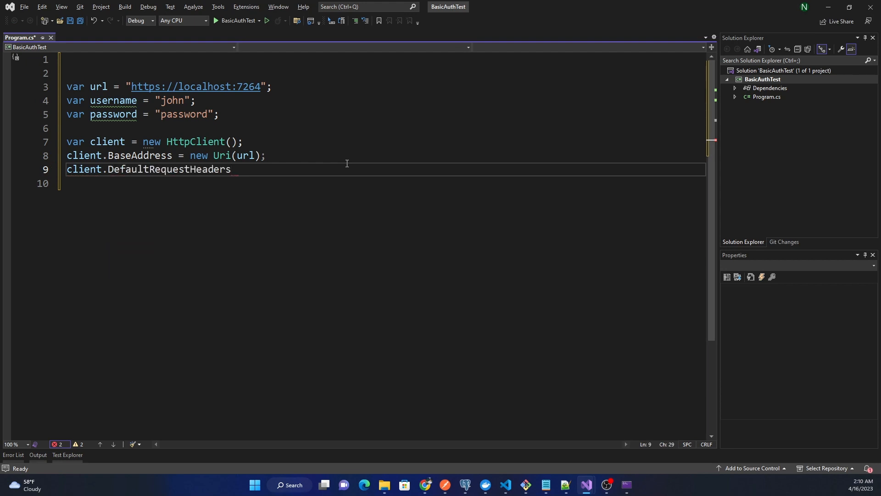
pyautogui.write('.au')
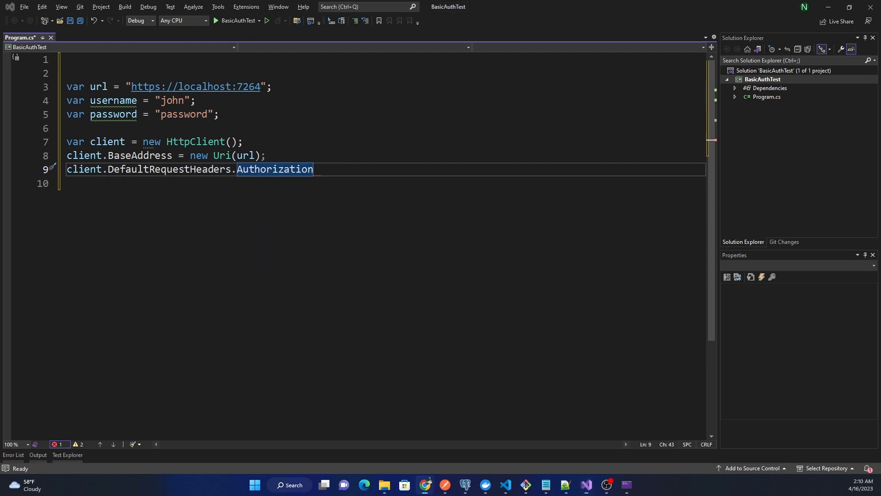
pyautogui.press('Enter')
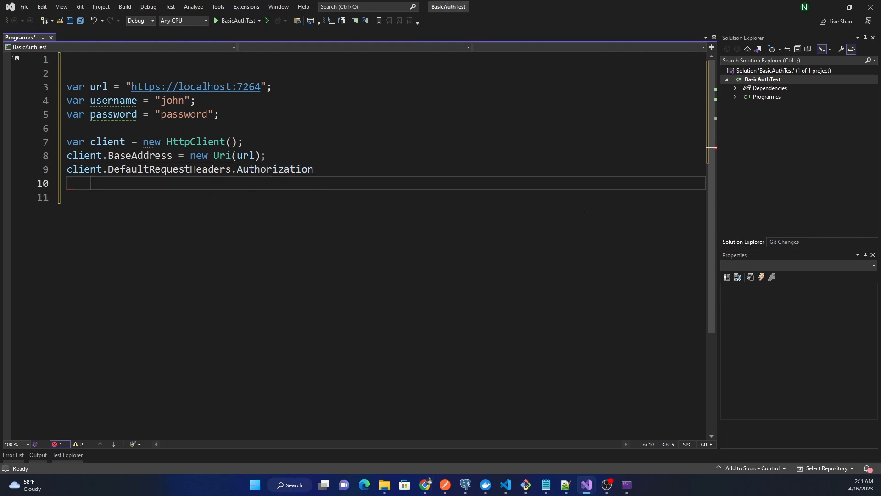
pyautogui.write('= new Au')
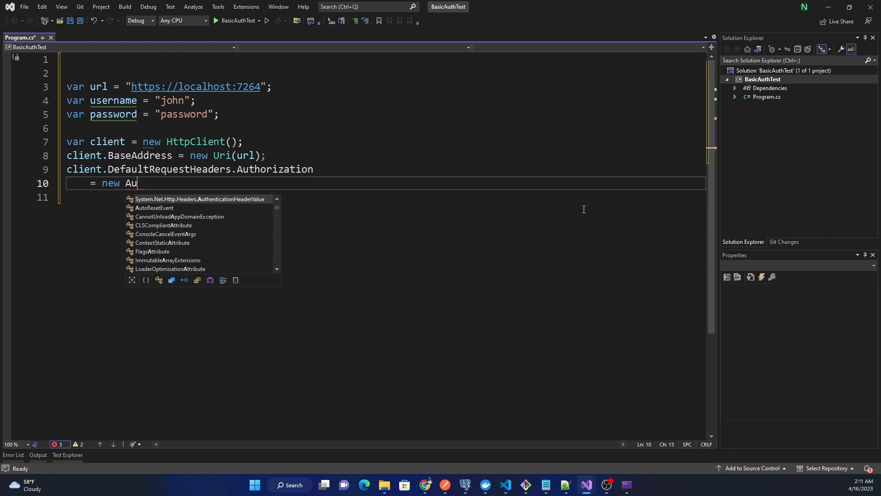
pyautogui.write('thenticat')
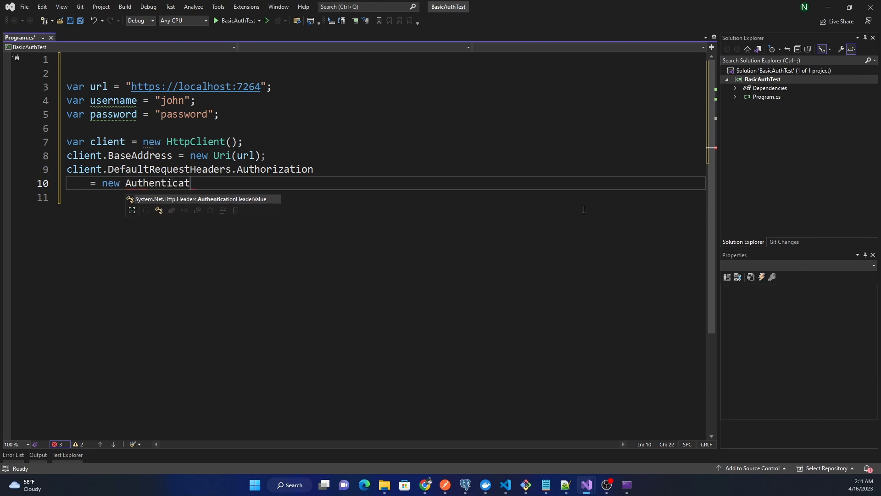
pyautogui.write('ionHea')
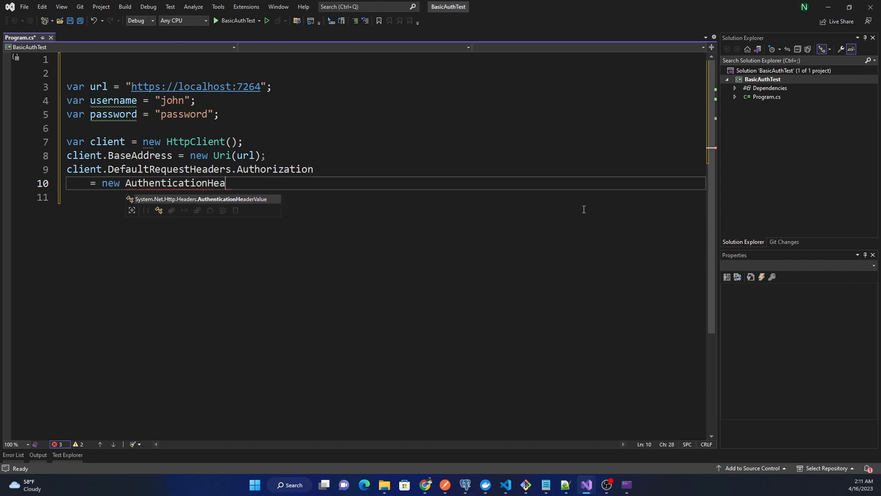
pyautogui.write('derVal')
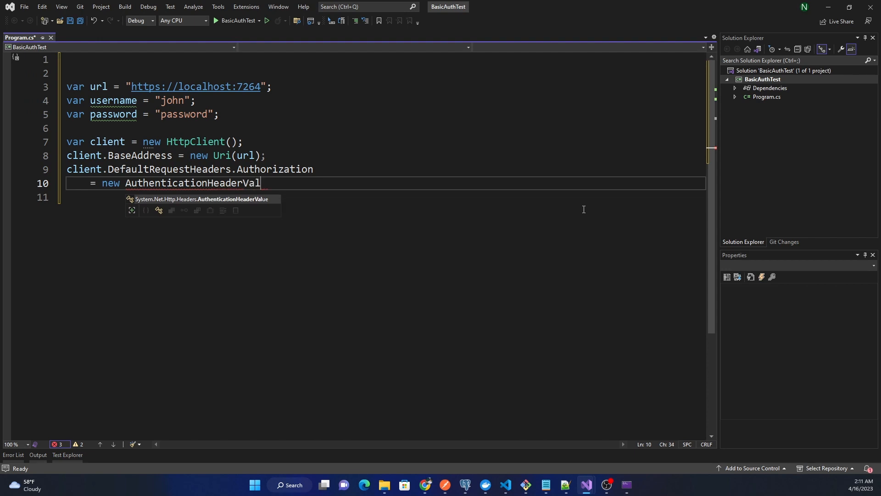
pyautogui.write('ue(')
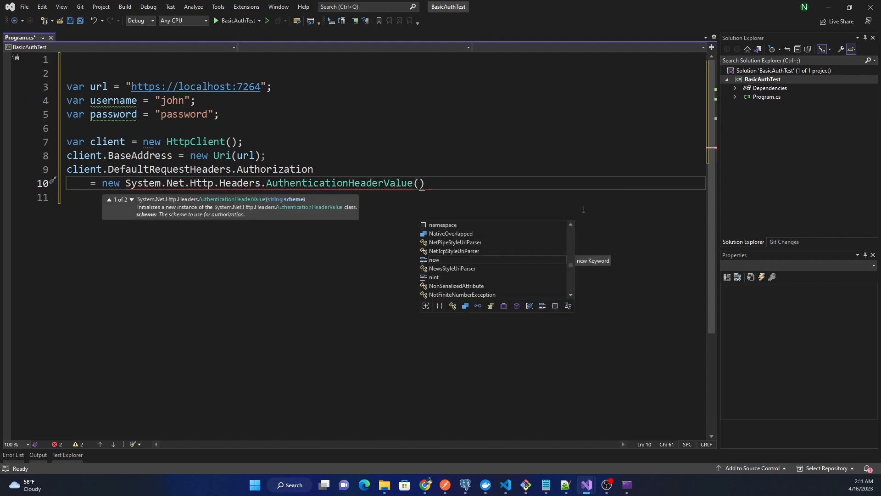
pyautogui.write('"')
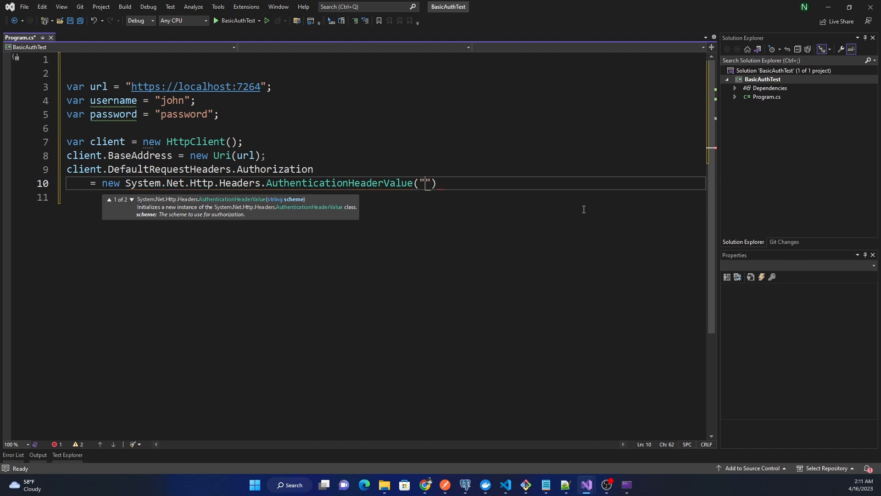
pyautogui.write('Basic')
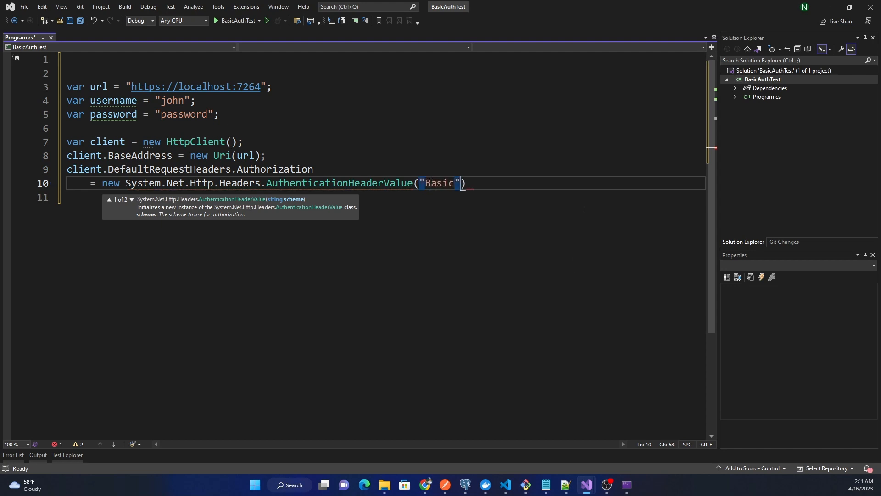
pyautogui.write(',')
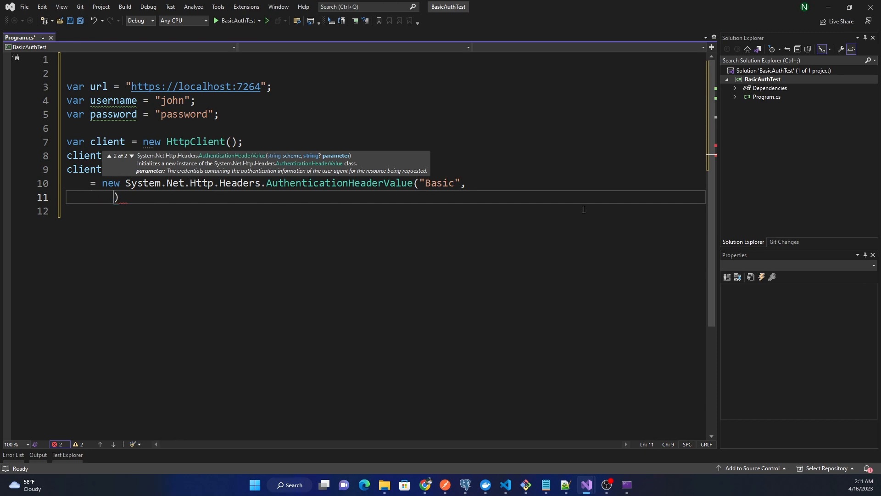
# Step: Begin the credentials as Convert.ToBase64String(Encoding..., importing System.Text
pyautogui.write('C')
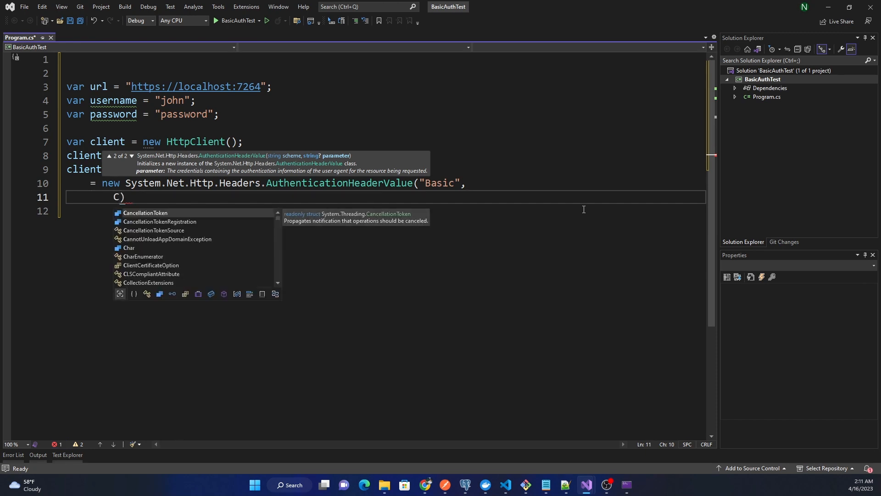
pyautogui.write('onvert')
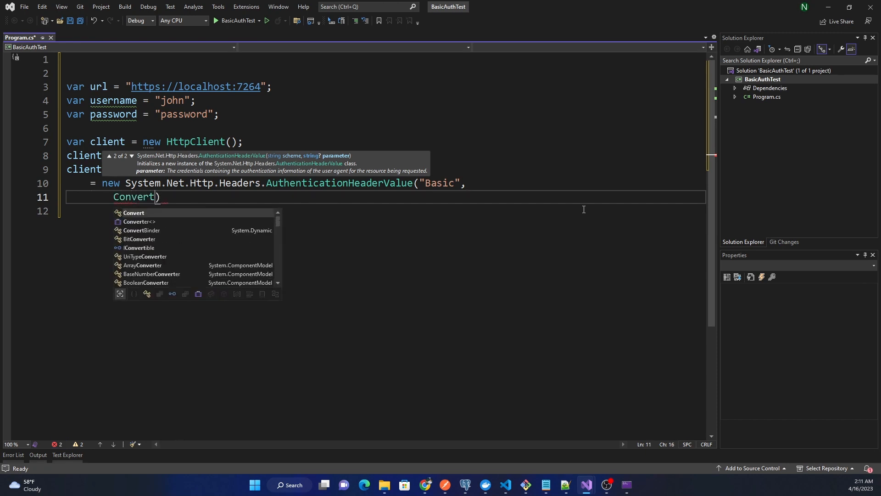
pyautogui.write('.to')
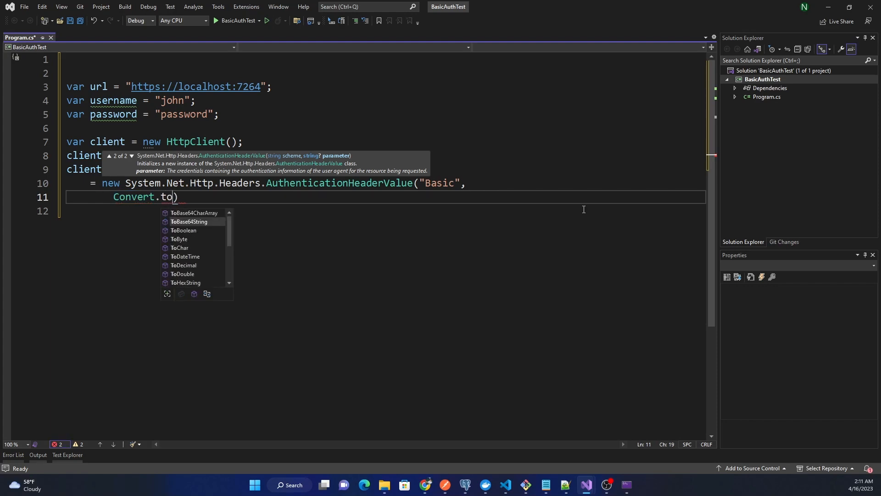
pyautogui.write('bas')
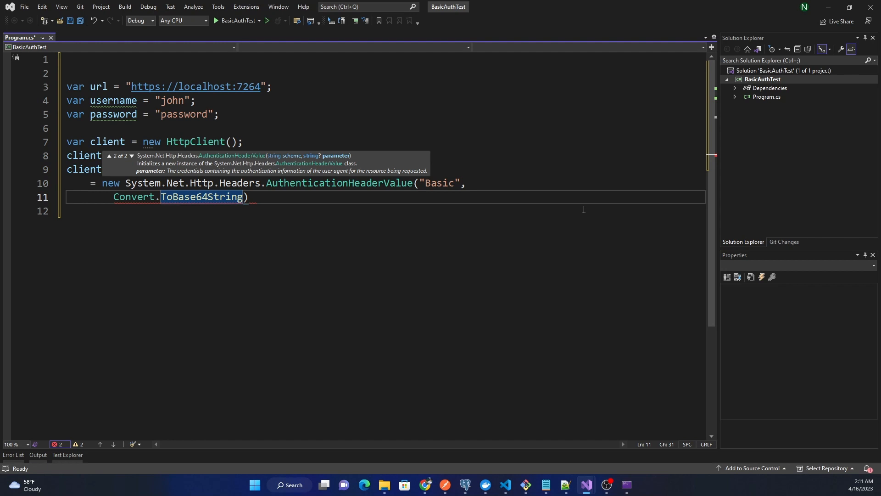
pyautogui.write('(')
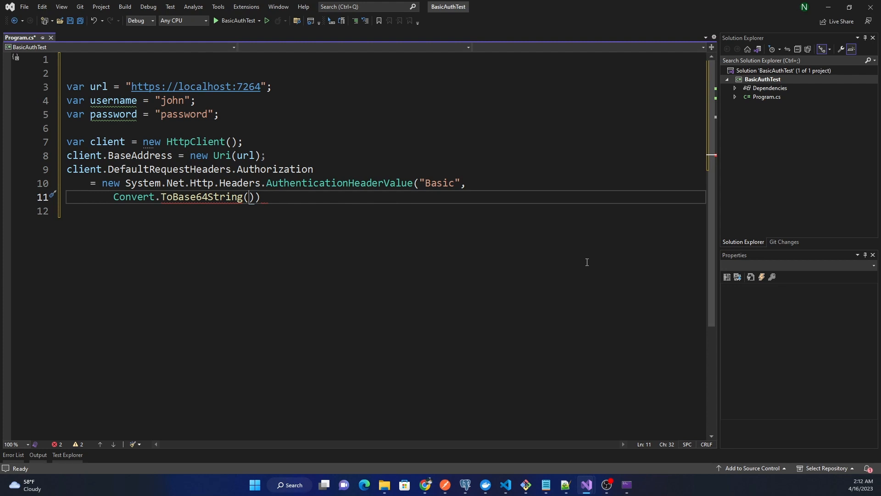
pyautogui.write('Enco')
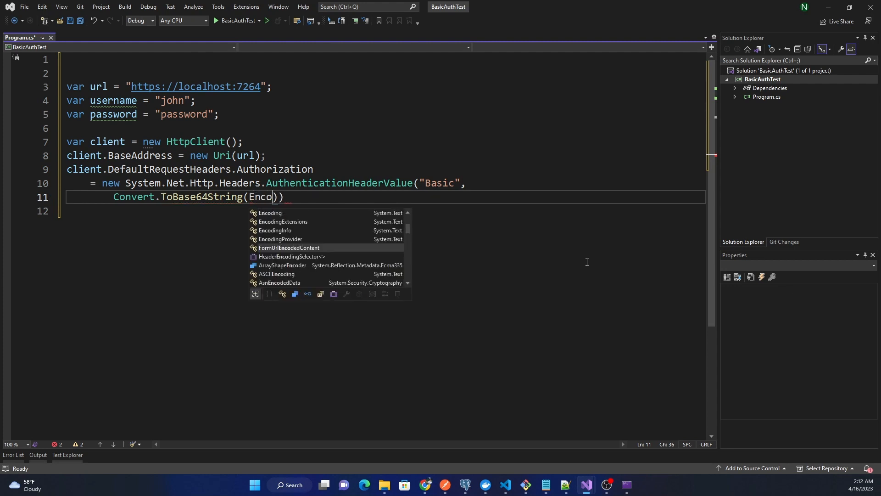
pyautogui.moveTo(289, 247)
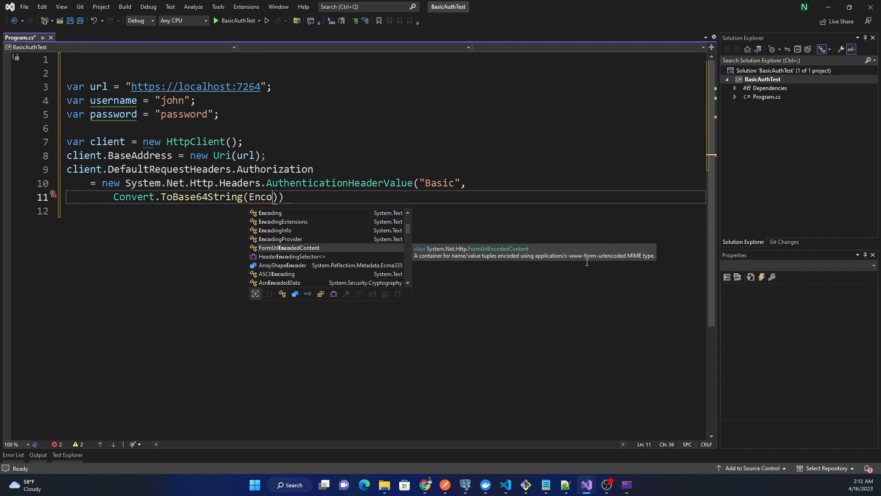
pyautogui.write('ding')
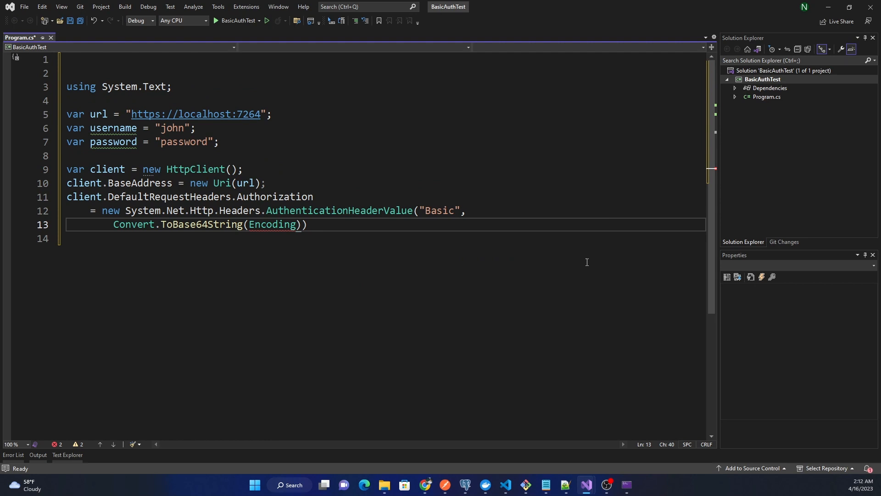
pyautogui.write('.ASCII.GetBytes(')
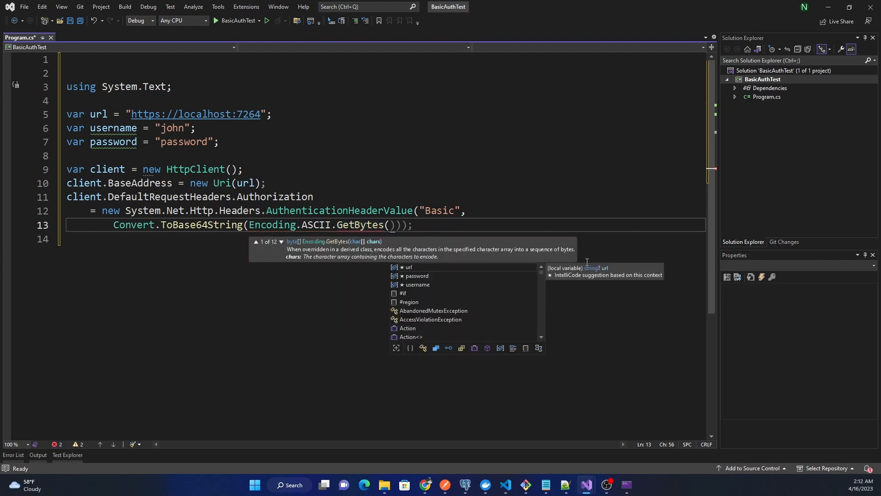
# Step: Encode the interpolated string "{username}:{password}" as ASCII bytes for the credentials
pyautogui.write('$')
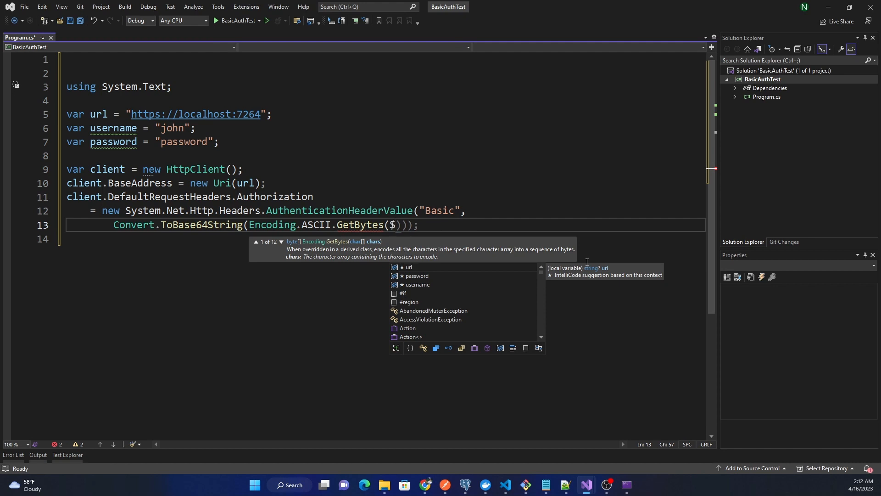
pyautogui.write('{username}"')
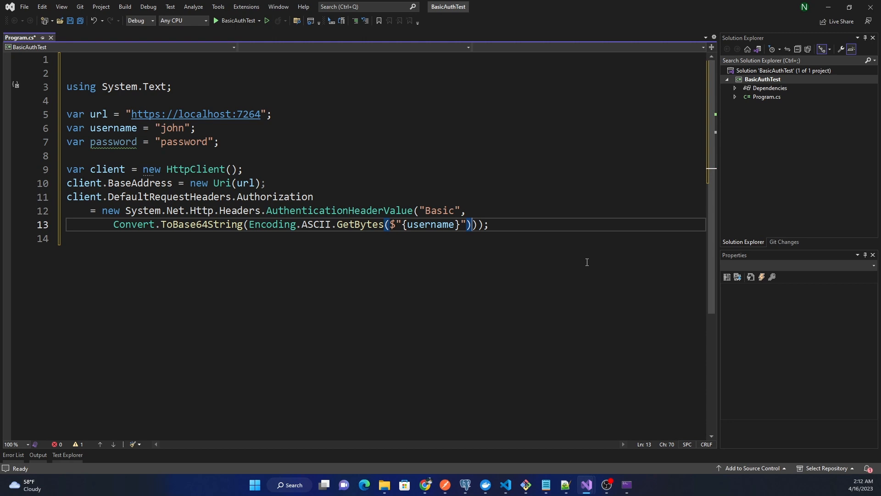
pyautogui.doubleClick(430, 225)
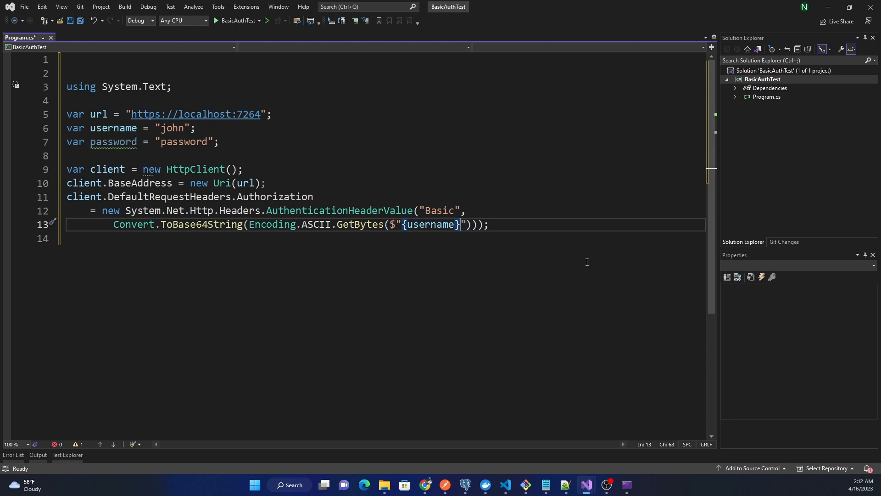
pyautogui.write(':{')
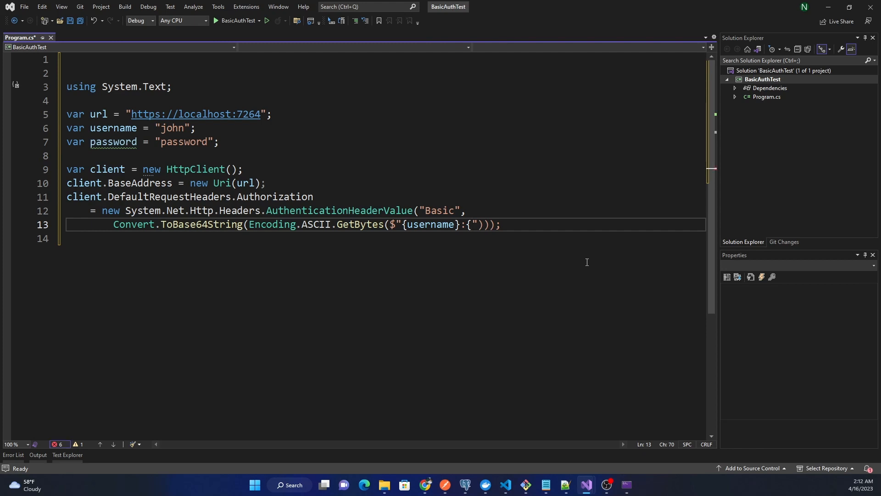
pyautogui.write('password')
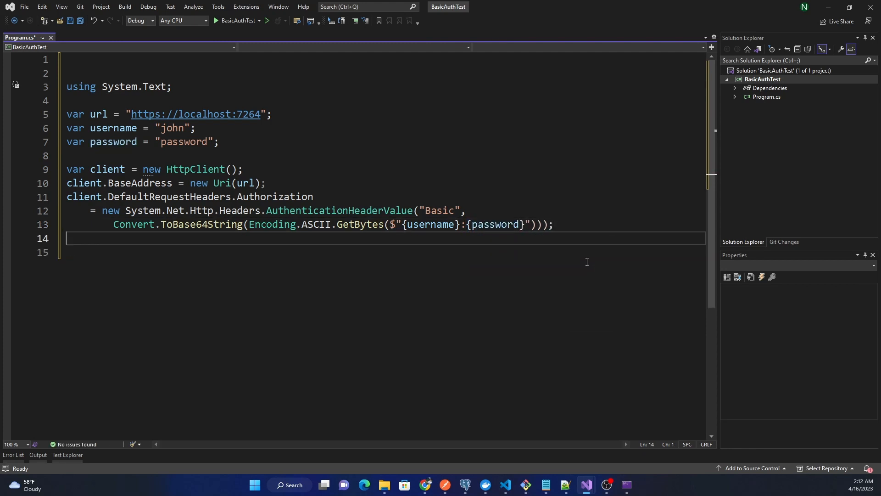
pyautogui.press('enter')
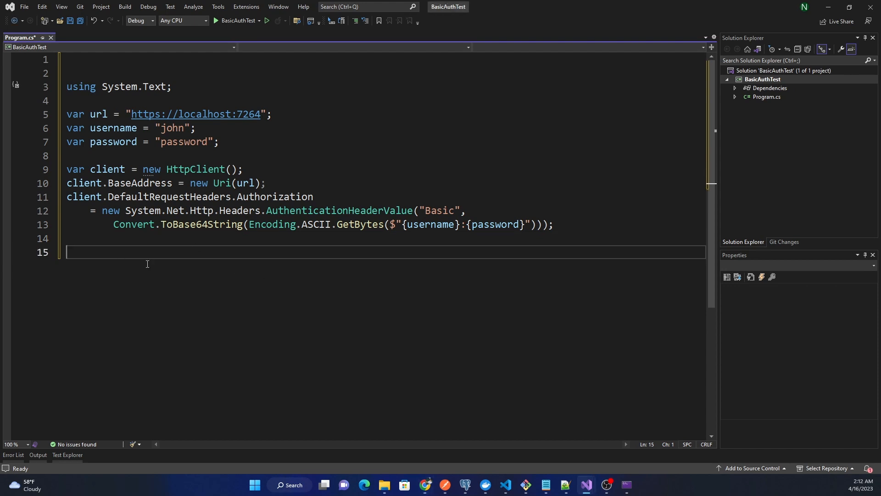
# Step: Send a GET request with GetAsync to "WeatherForecast" into a response variable
pyautogui.write('var response')
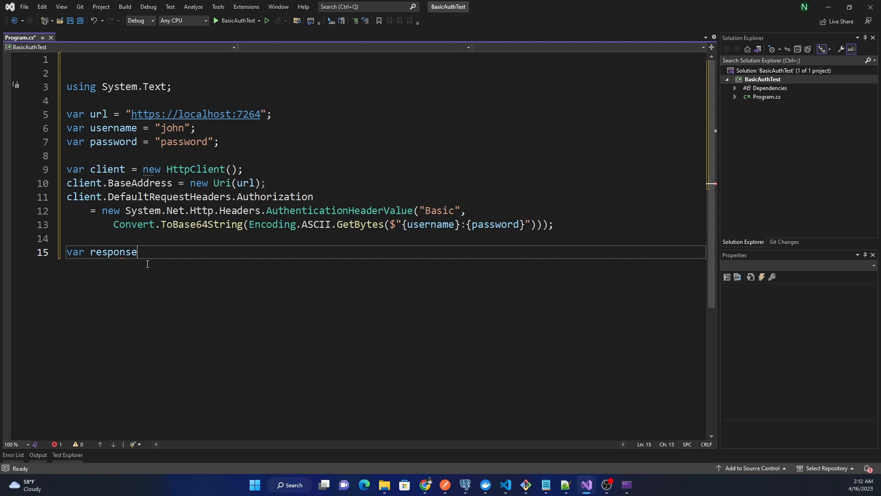
pyautogui.write('= cl')
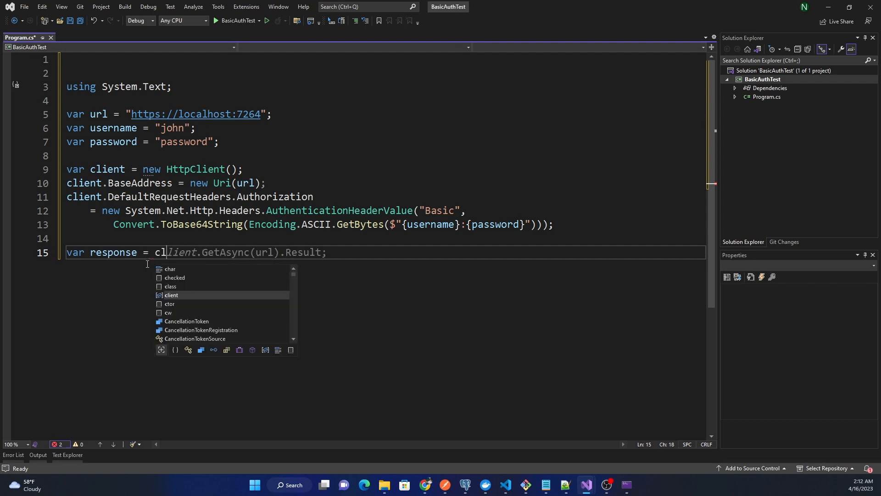
pyautogui.press('Tab')
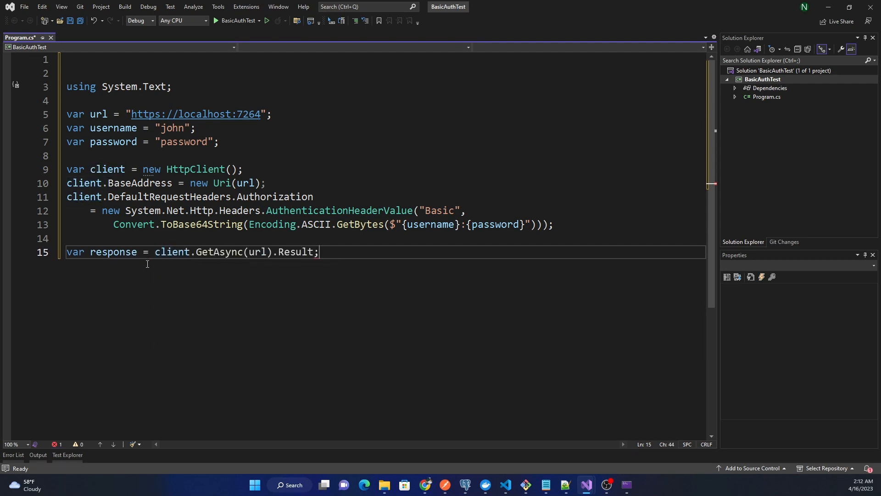
pyautogui.doubleClick(257, 252)
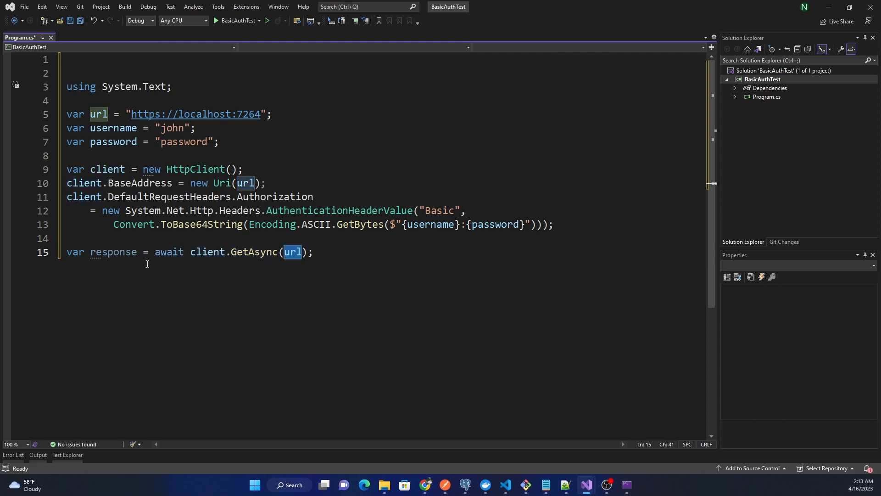
pyautogui.write('""')
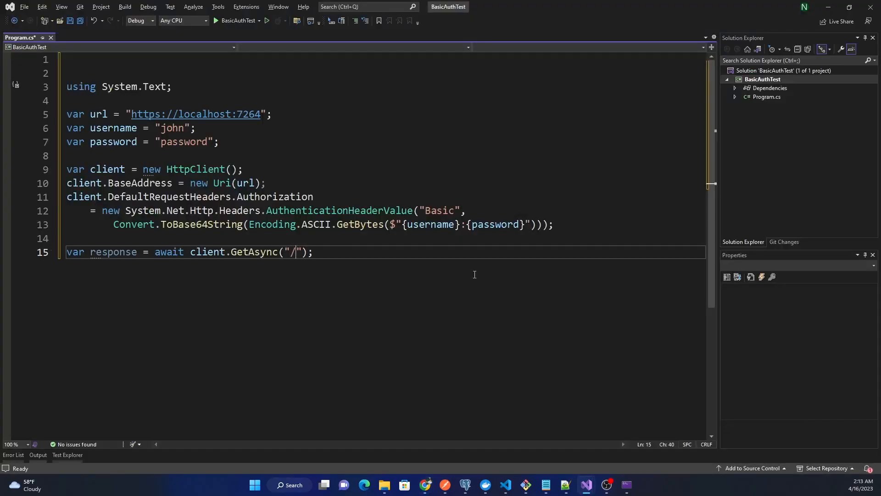
pyautogui.write('WeatherForecast')
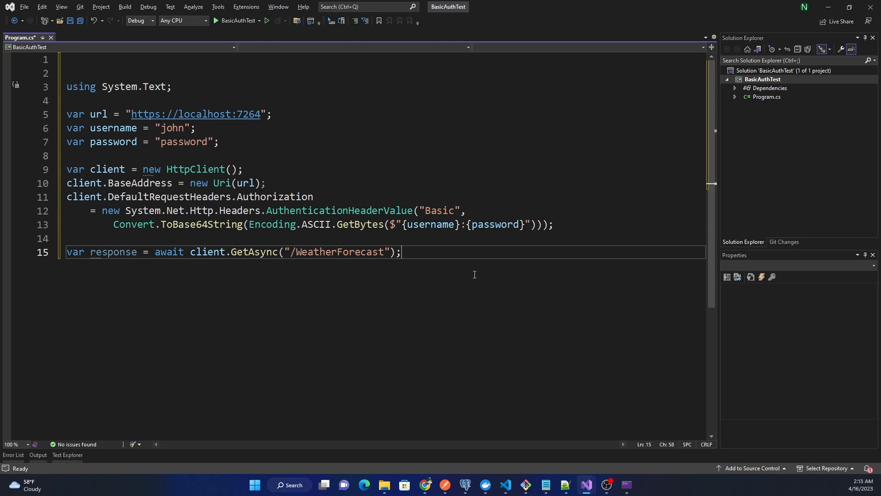
pyautogui.press('enter')
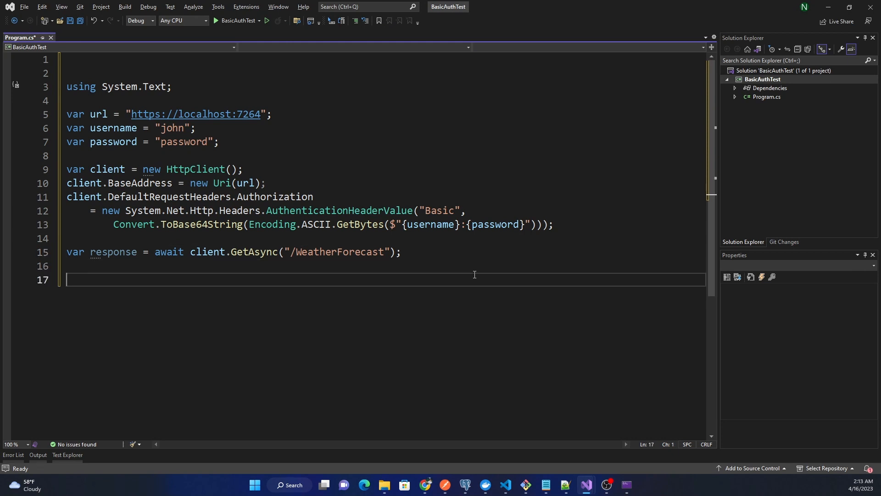
# Step: If response.IsSuccessStatusCode, read the content with ReadAsStringAsync and print it
pyautogui.write('if(response != null)')
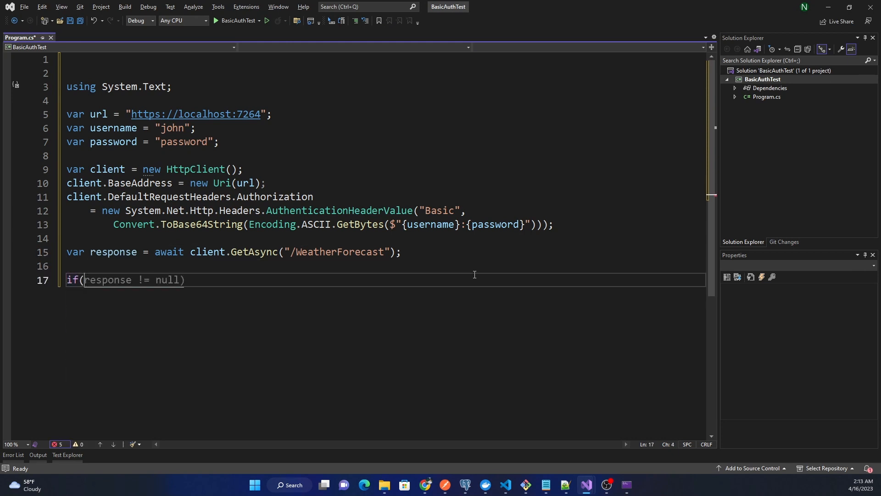
pyautogui.doubleClick(107, 280)
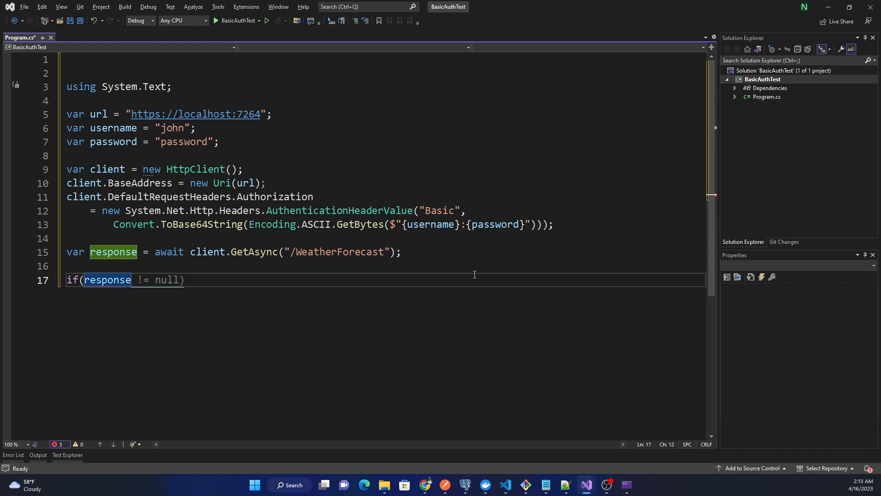
pyautogui.write('.IsSuccessStatusCode)')
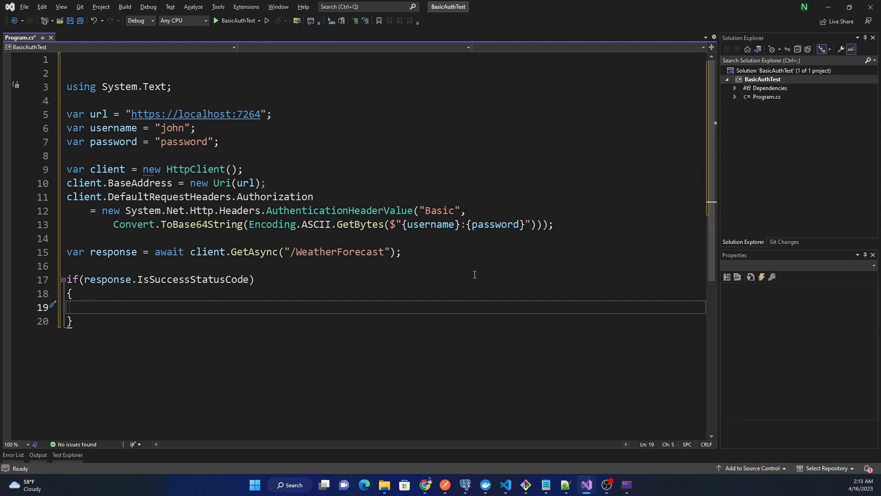
pyautogui.write('var con')
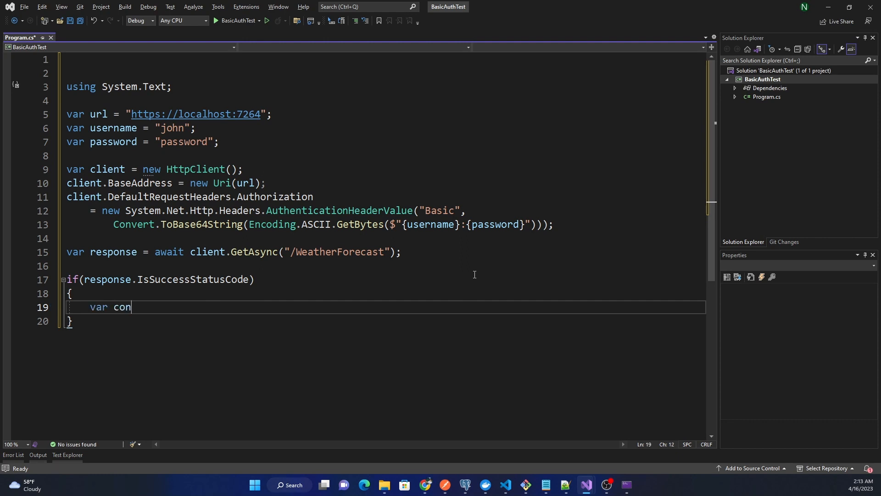
pyautogui.write('ten')
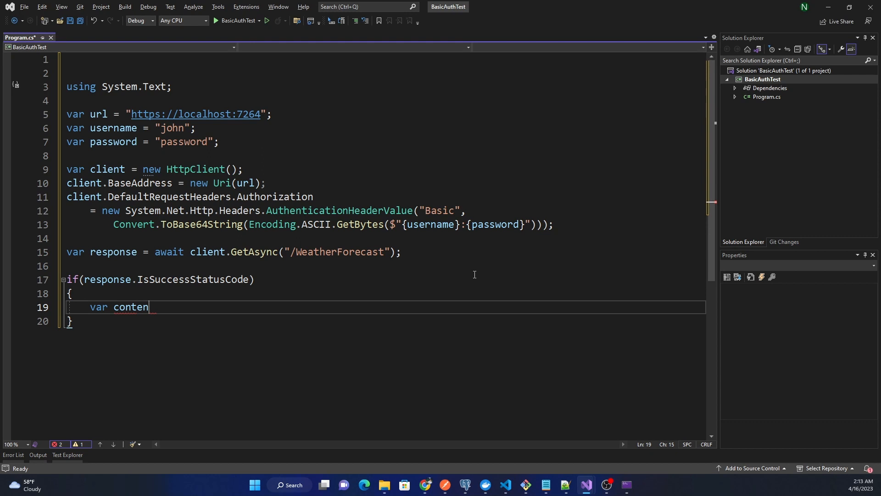
pyautogui.write('t = await response.Content.ReadAsStringAsync();')
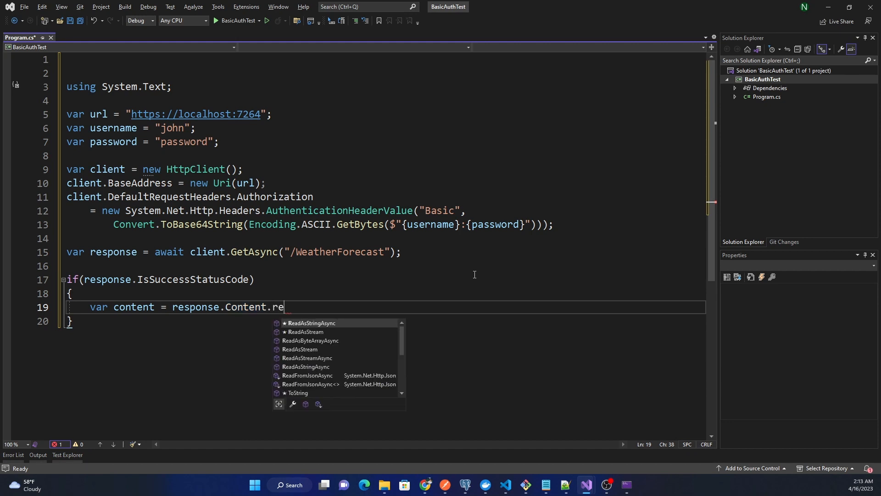
pyautogui.press('Tab')
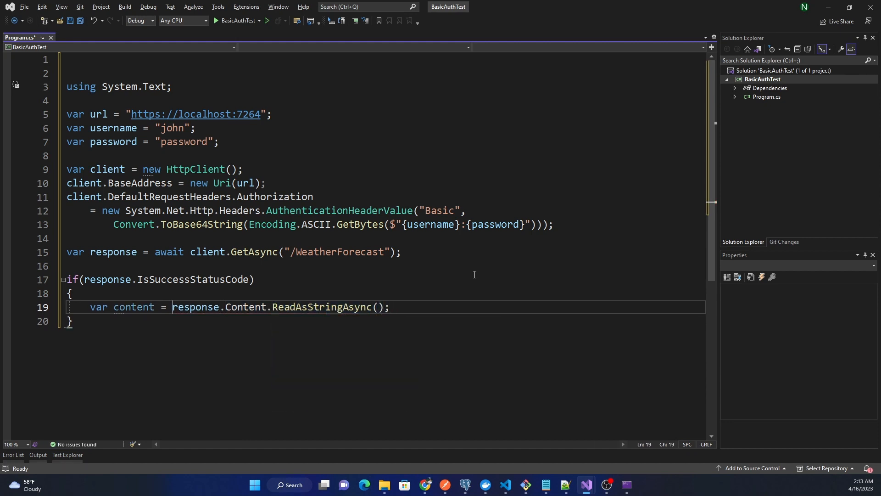
pyautogui.write('await')
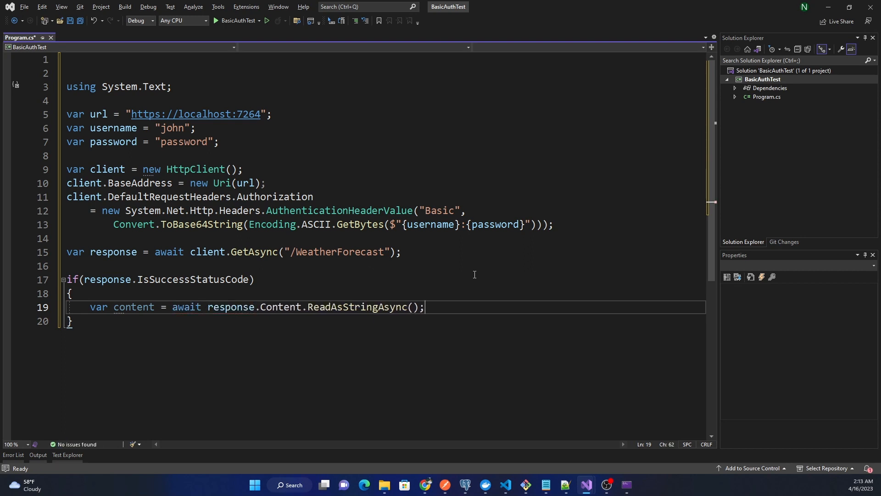
pyautogui.press('enter')
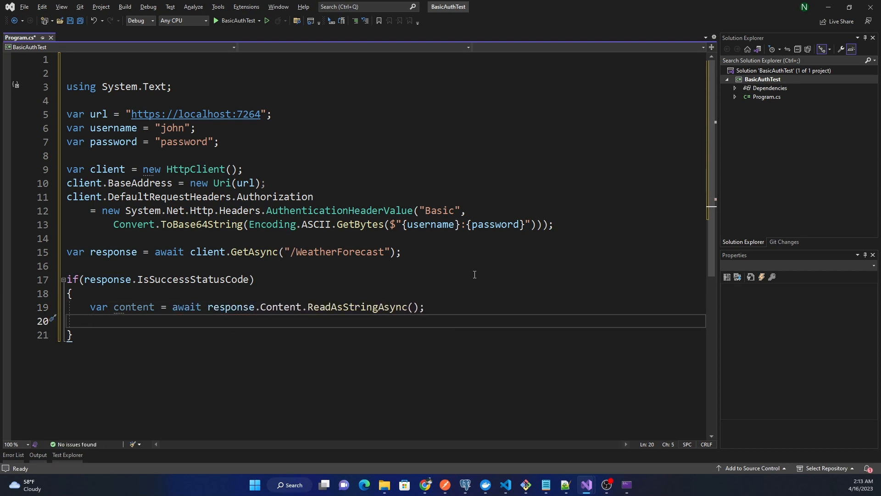
pyautogui.write('Console.WriteLine(content);')
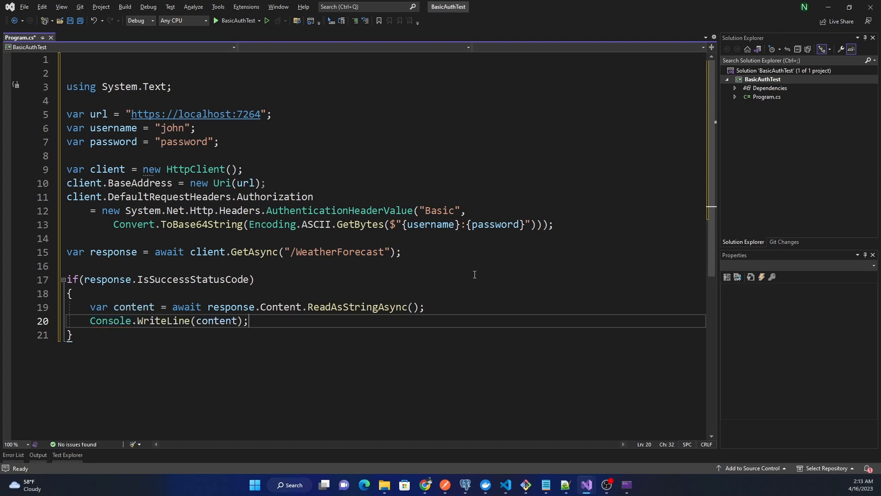
# Step: Add an else branch printing response.StatusCode.ToString()
pyautogui.click(72, 335)
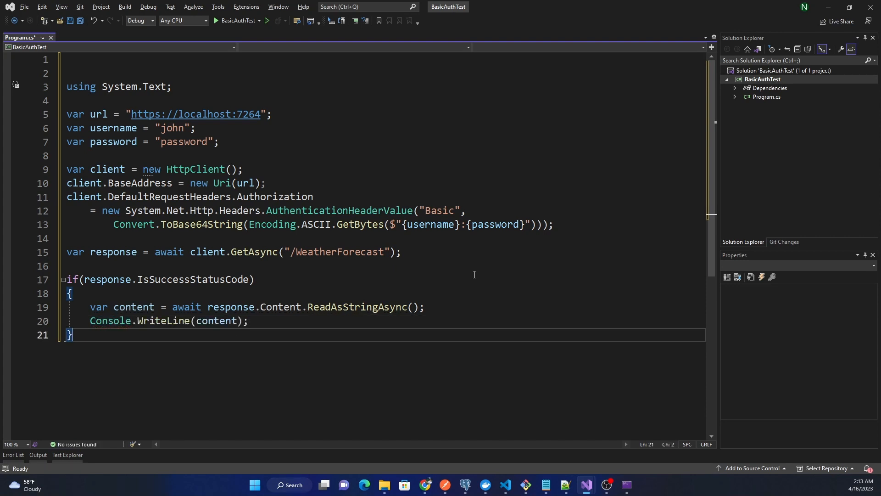
pyautogui.press('Enter')
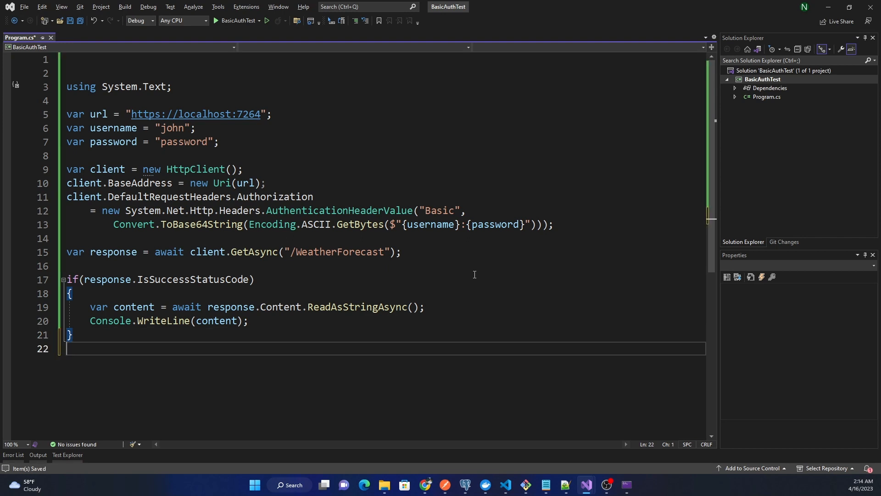
pyautogui.write('else')
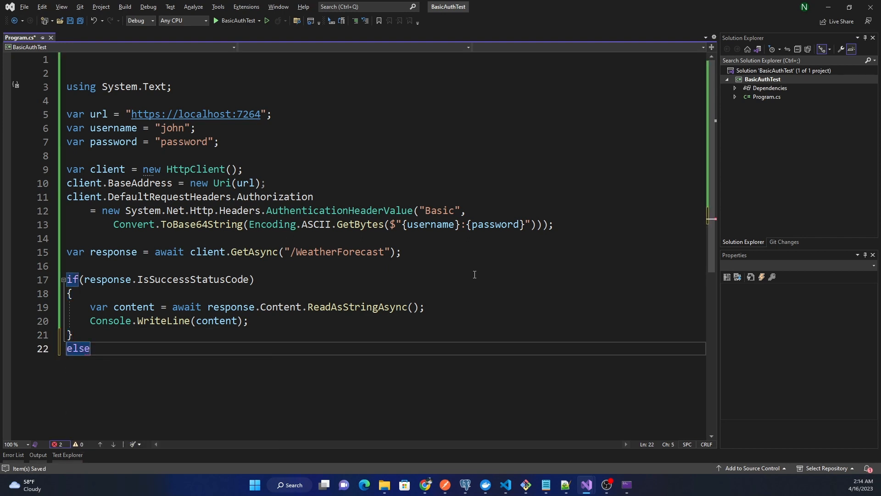
pyautogui.write('{')
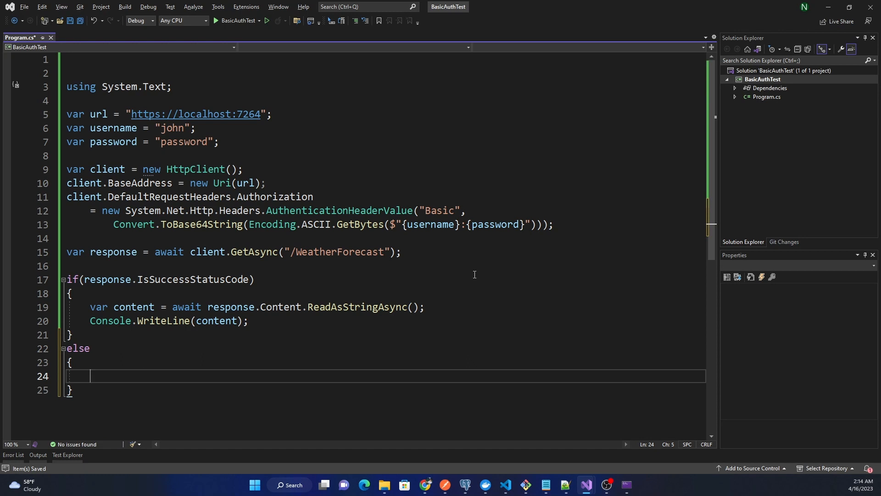
pyautogui.write('Console.WriteLine(')
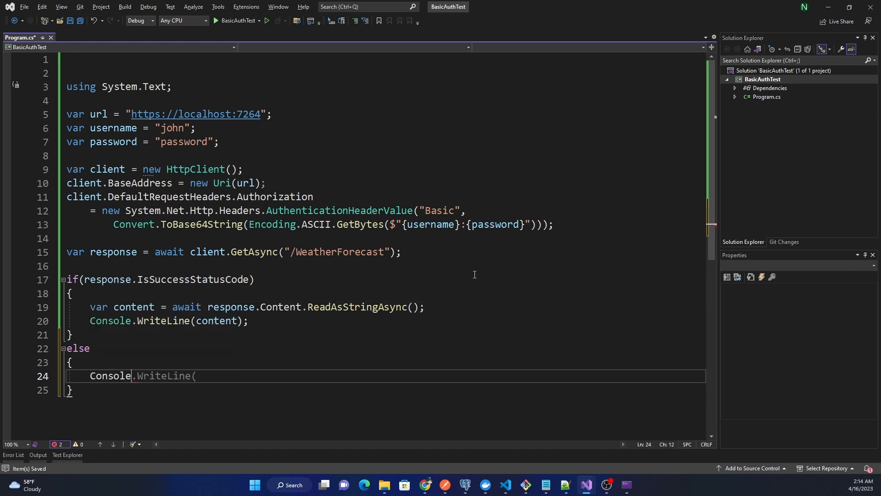
pyautogui.write('response.StatusCode.ToString());')
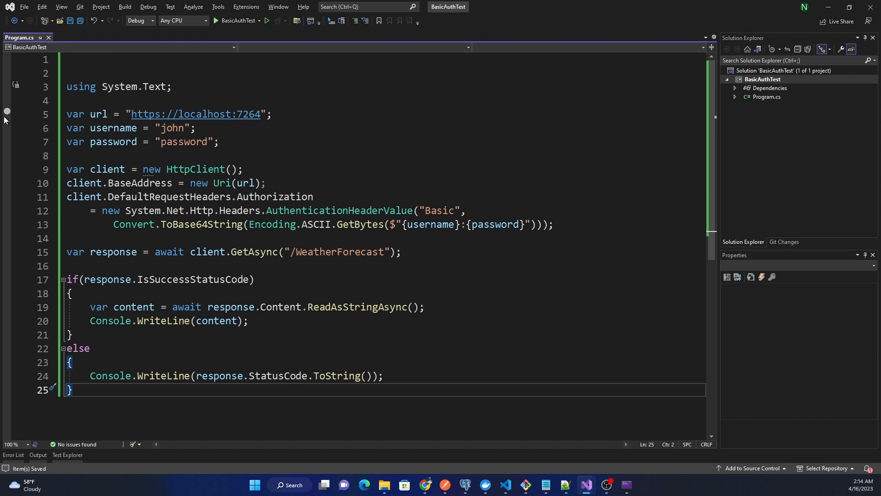
# Step: Debug from a breakpoint on the url line and view the returned weather JSON content
pyautogui.click(8, 111)
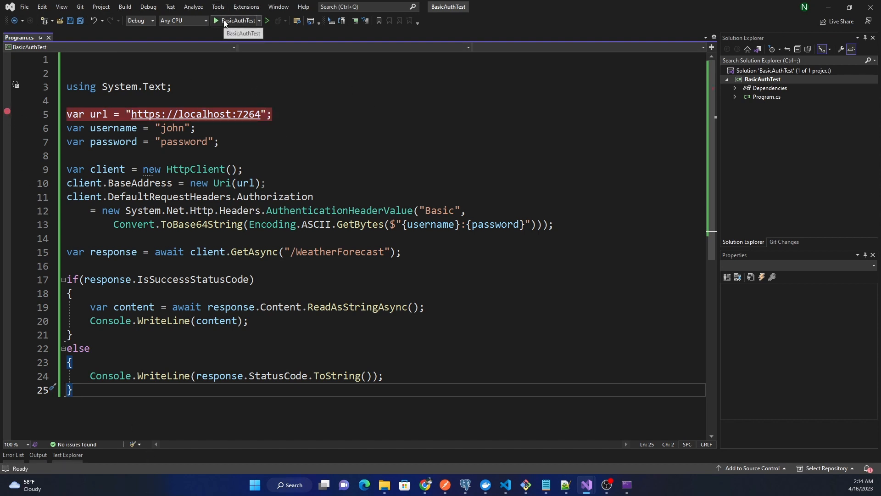
pyautogui.click(216, 21)
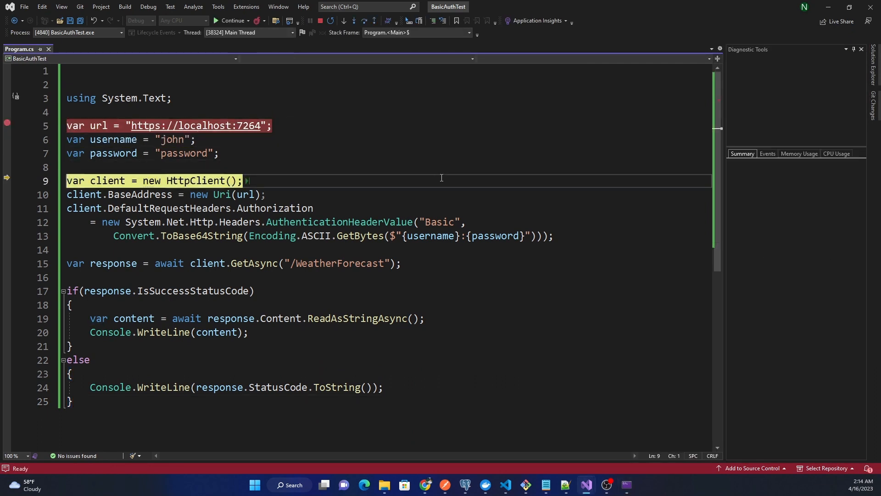
pyautogui.press('F10')
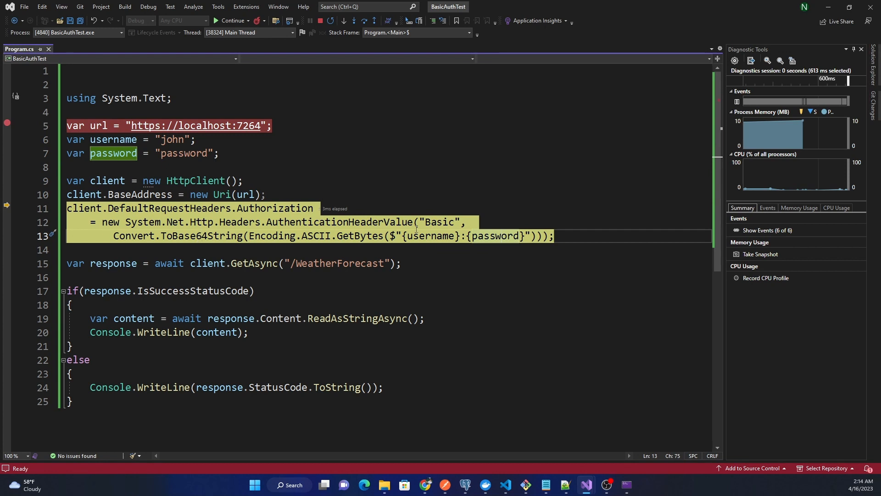
pyautogui.moveTo(498, 268)
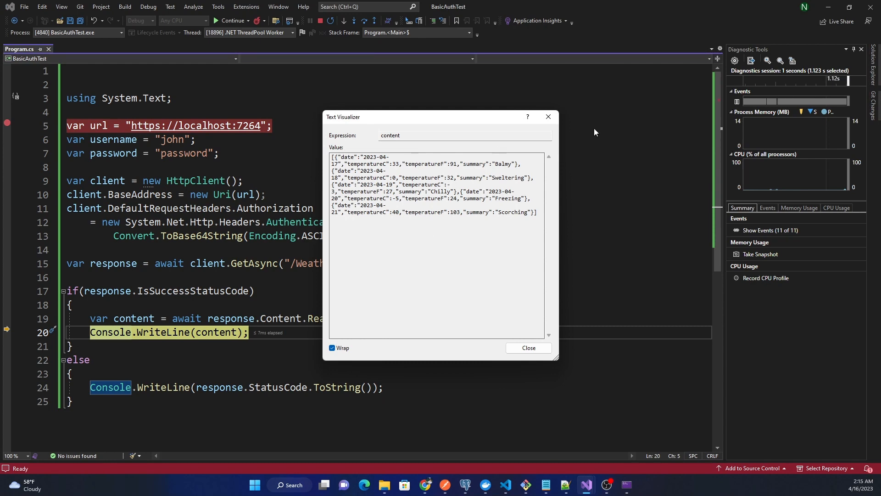
pyautogui.click(528, 348)
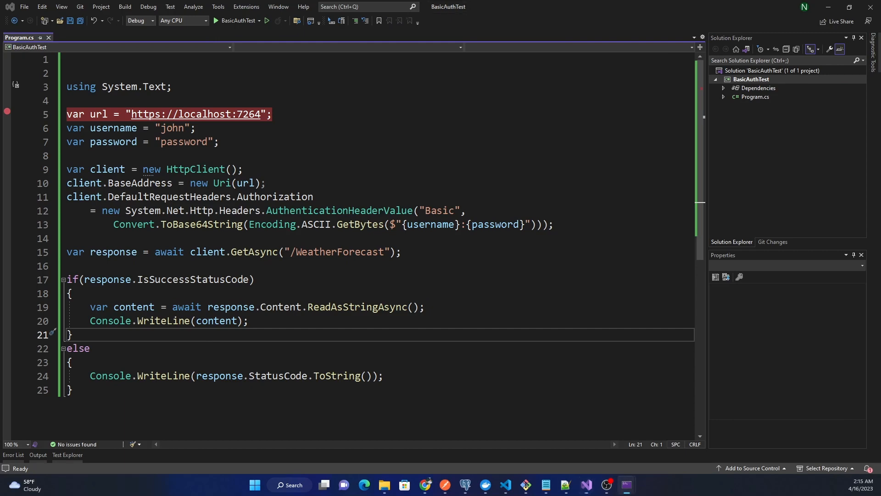
# Step: Continue the run to view the weather JSON in the Debug Console
pyautogui.click(268, 21)
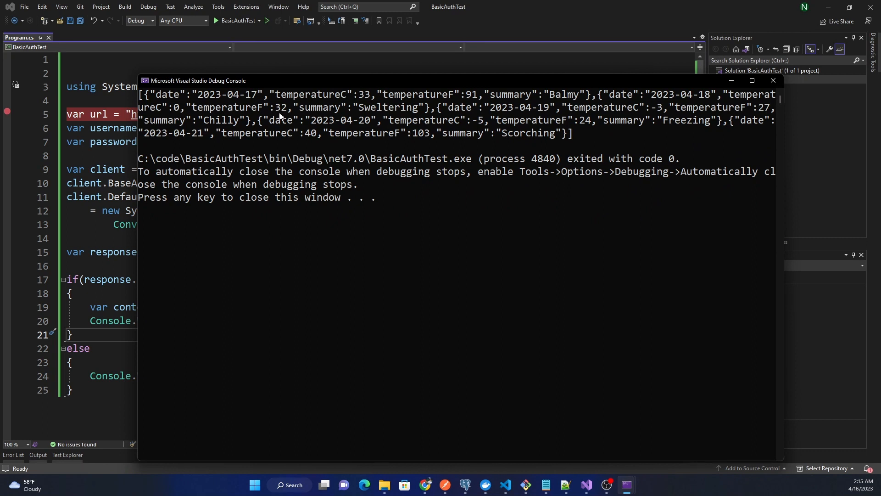
pyautogui.moveTo(281, 116)
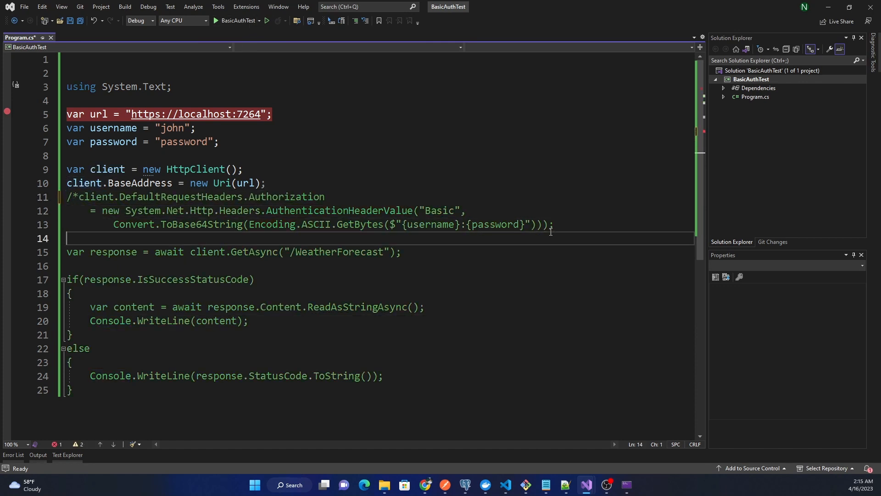
# Step: Close the comment after the header code and rerun, which prints Unauthorized
pyautogui.write('*')
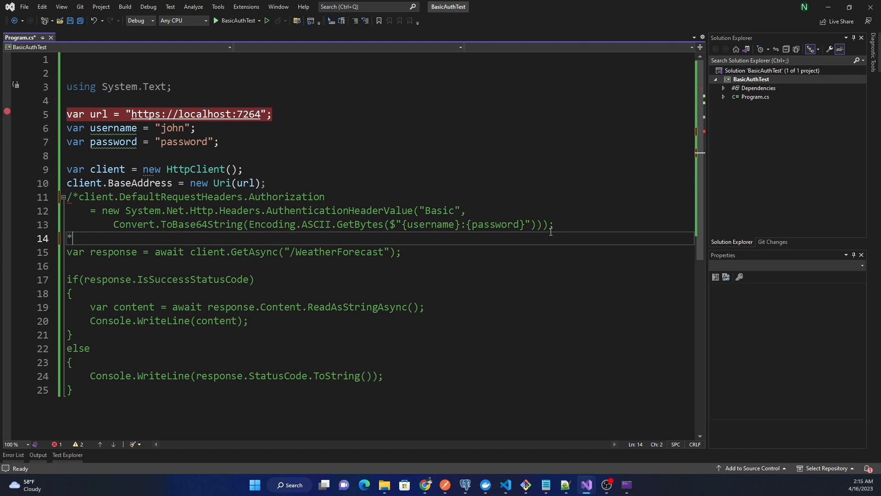
pyautogui.write('/')
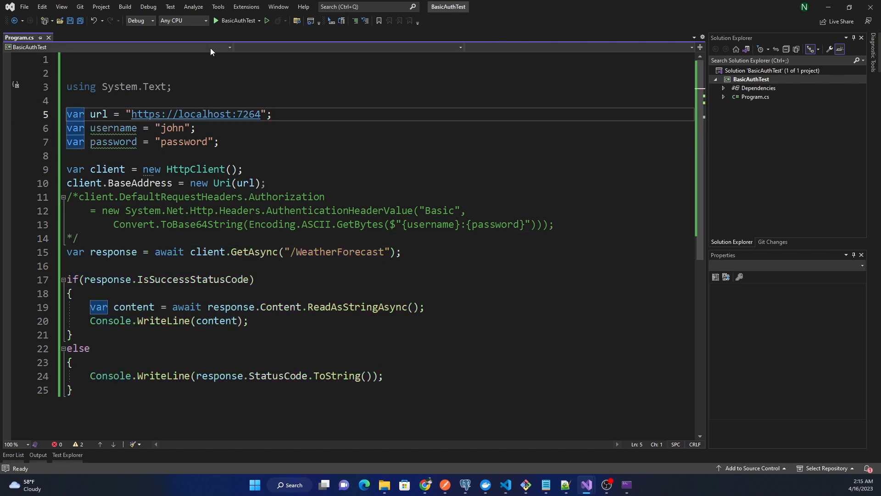
pyautogui.click(268, 20)
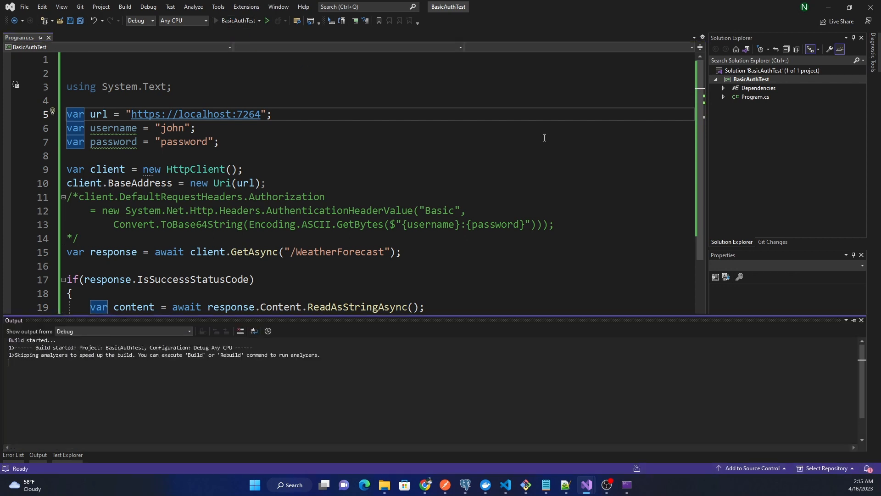
pyautogui.click(268, 20)
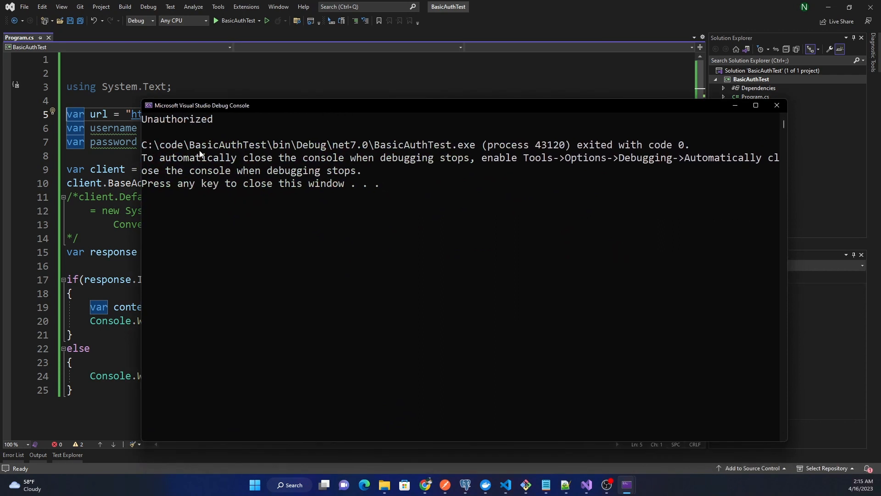
pyautogui.moveTo(196, 123)
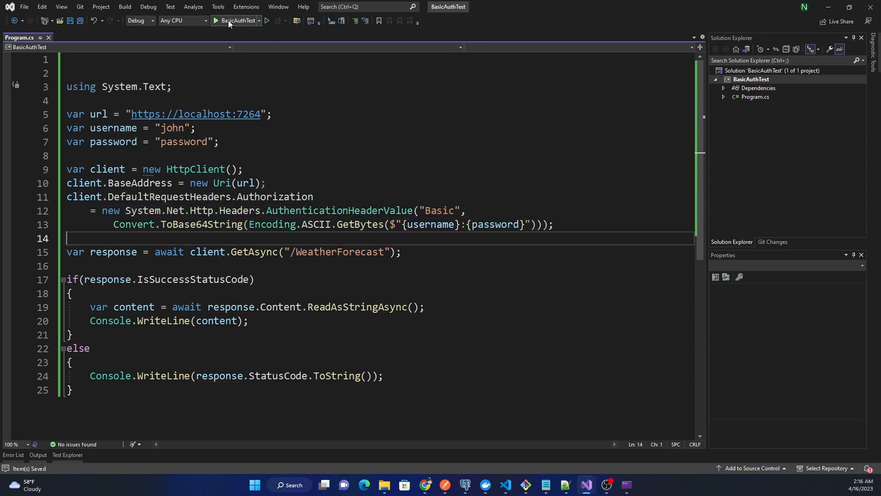
# Step: Rerun the program with the authorization header uncommented, printing the weather JSON
pyautogui.click(216, 21)
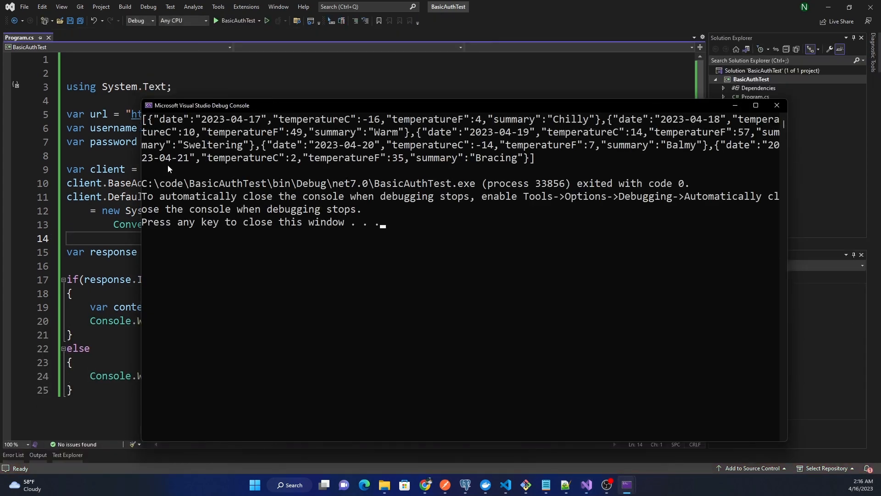
pyautogui.moveTo(357, 190)
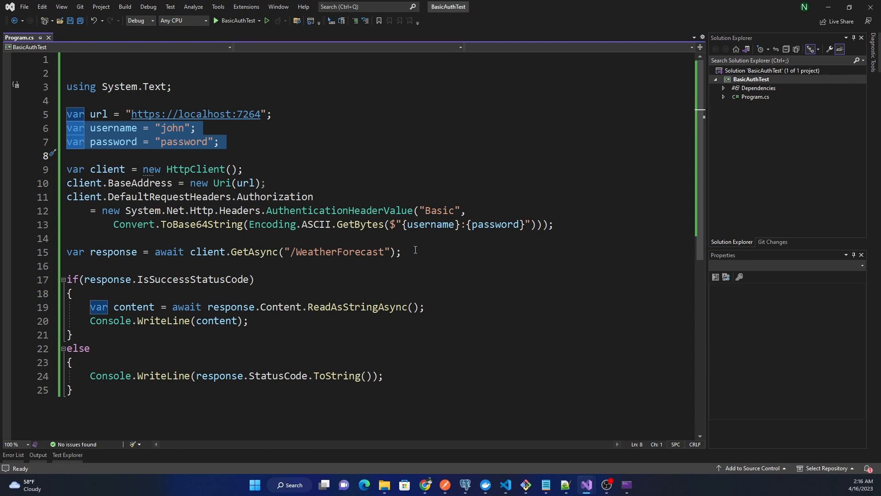
pyautogui.moveTo(278, 240)
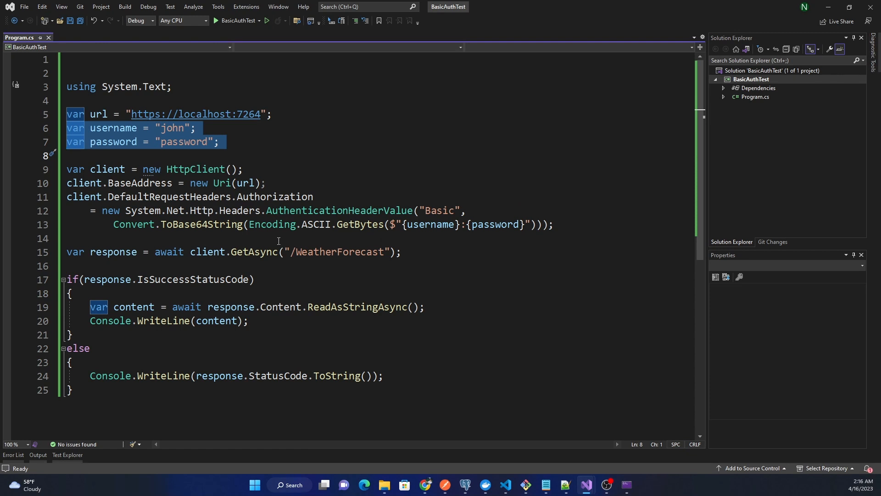